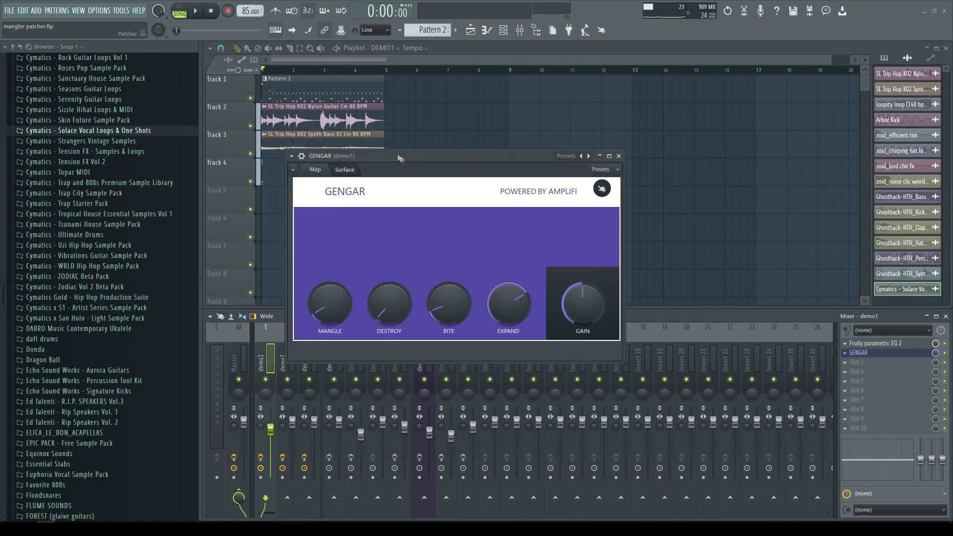
Step: View Gengar's routing map, close its window, and solo the nylon guitar track
left_click_drag(398, 155, 361, 130)
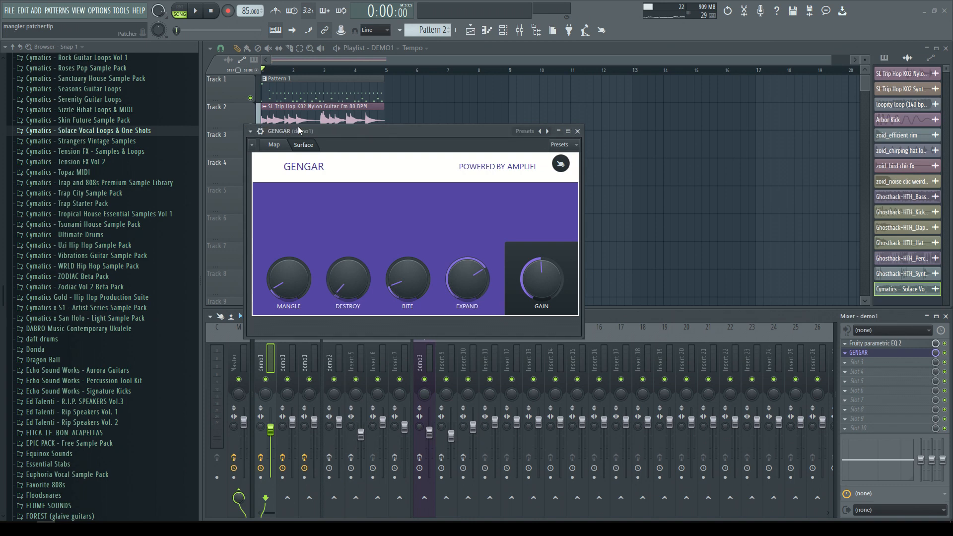
mouse_move(321, 138)
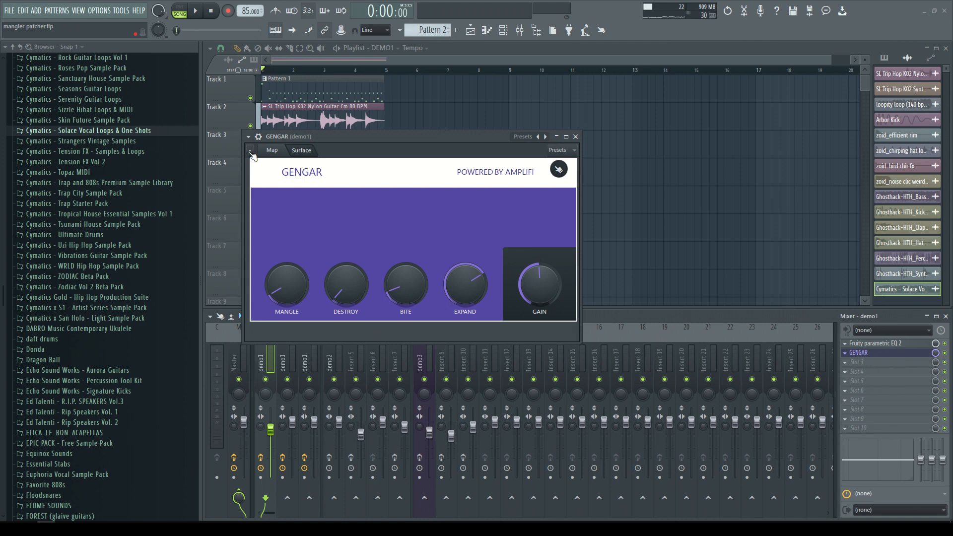
mouse_move(317, 231)
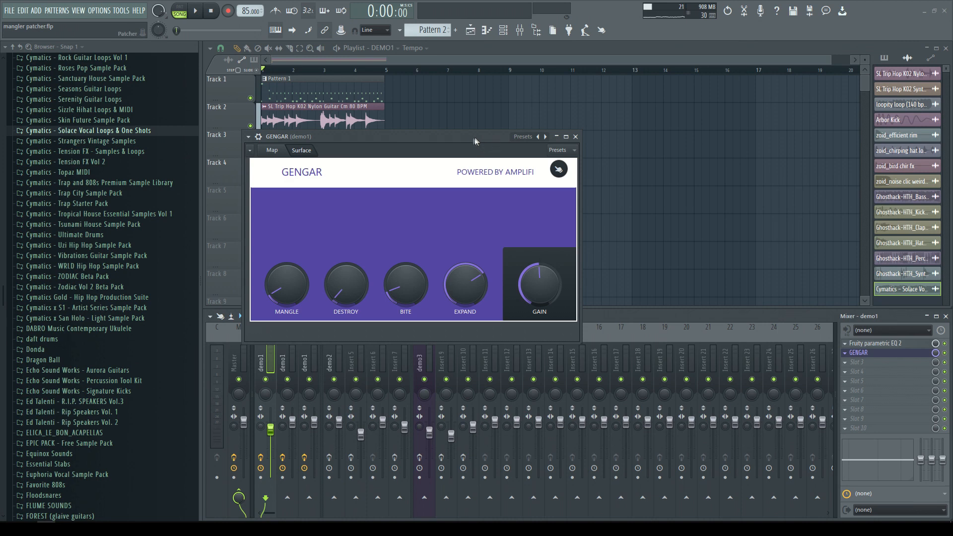
mouse_move(477, 124)
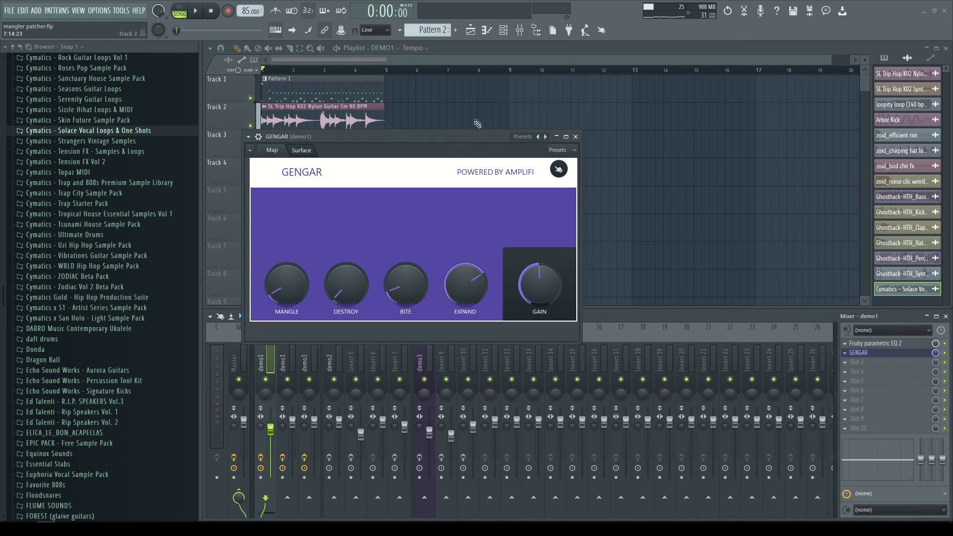
mouse_move(486, 119)
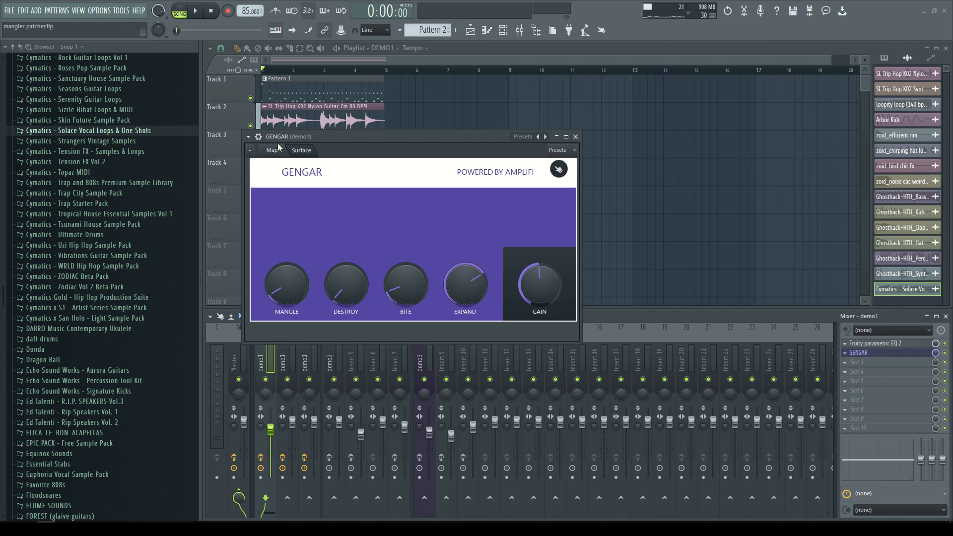
left_click(273, 150)
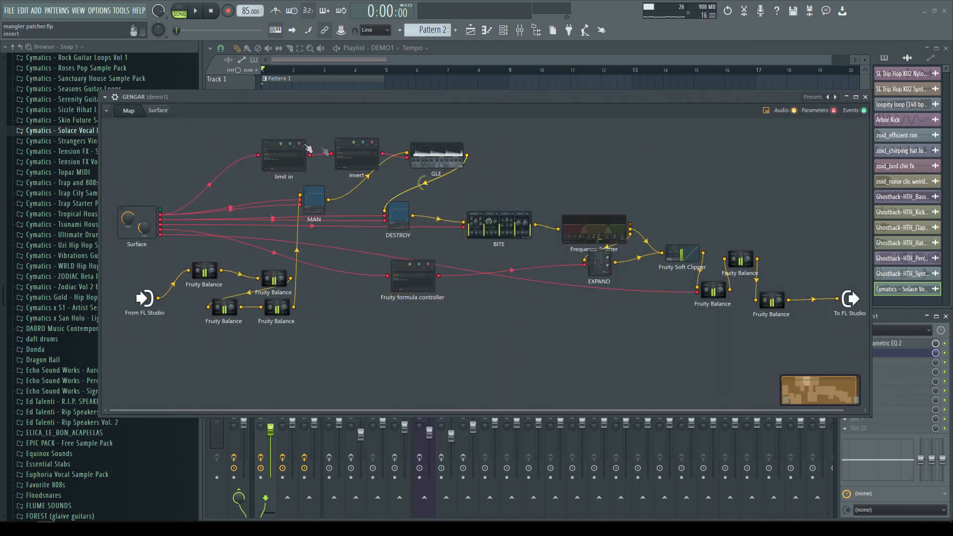
left_click(157, 110)
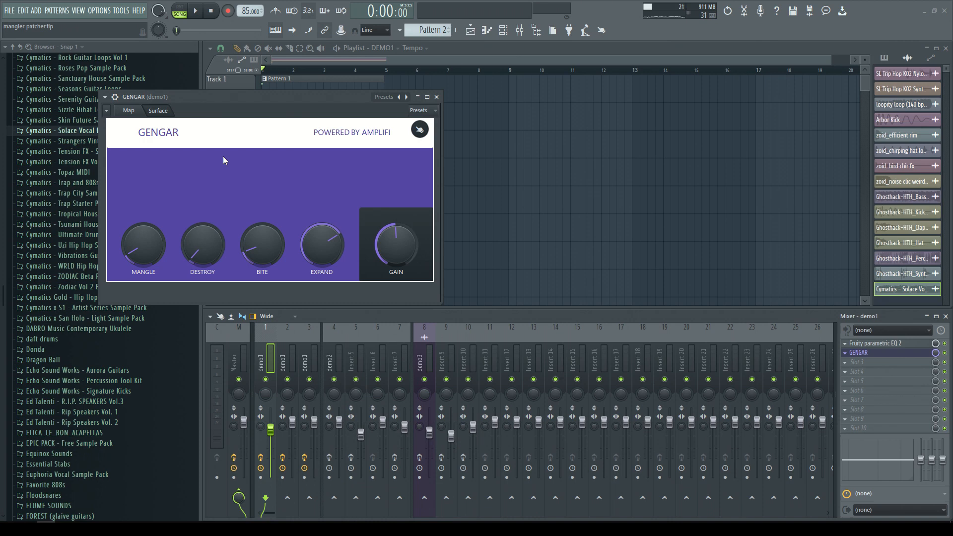
mouse_move(306, 135)
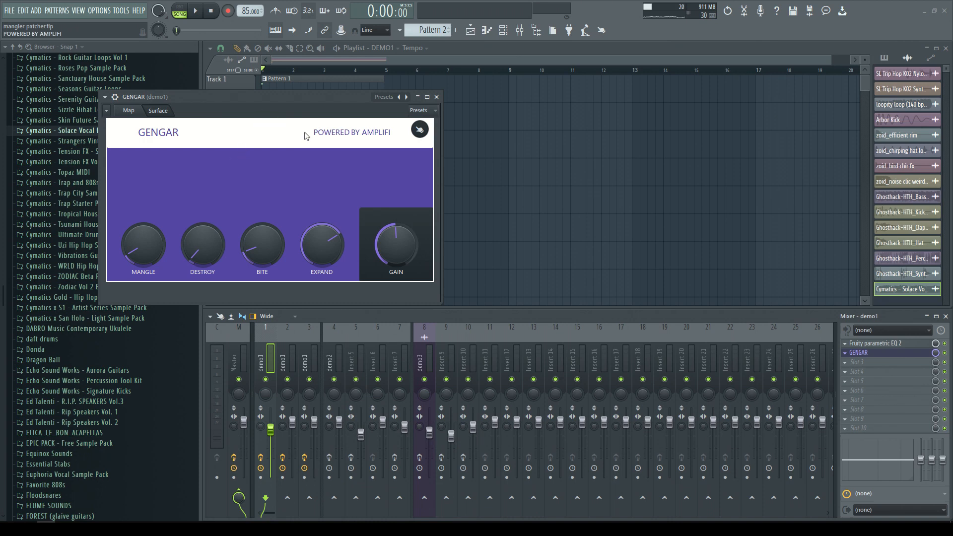
mouse_move(436, 97)
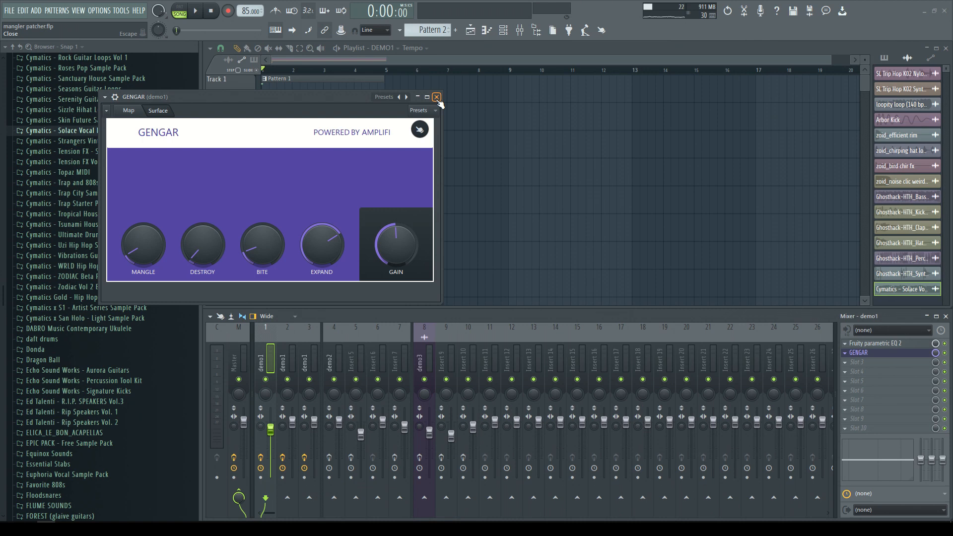
mouse_move(428, 97)
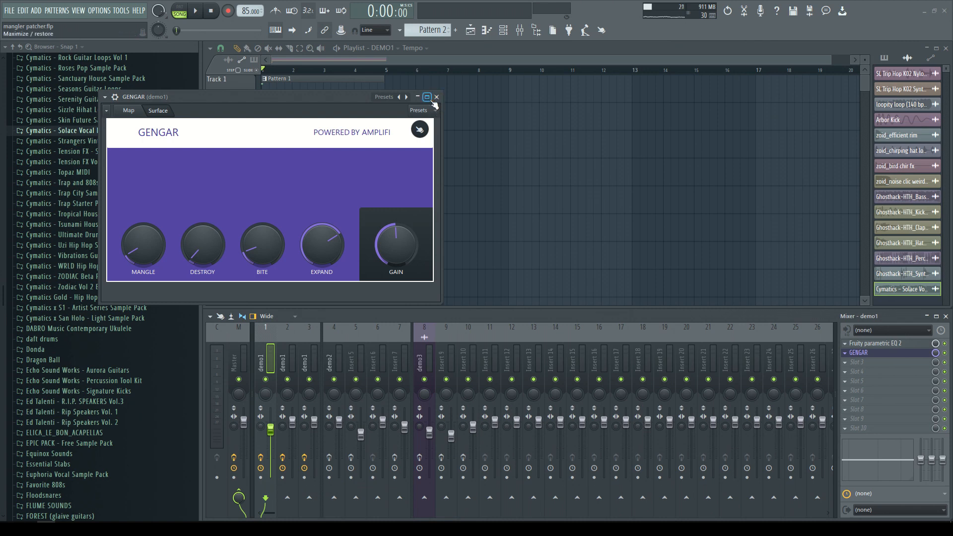
left_click(435, 97)
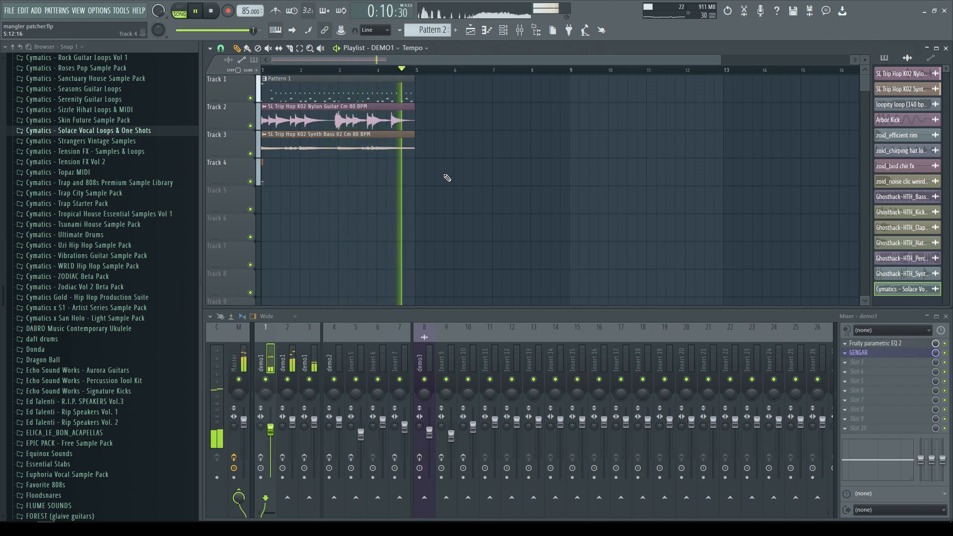
left_click(211, 10)
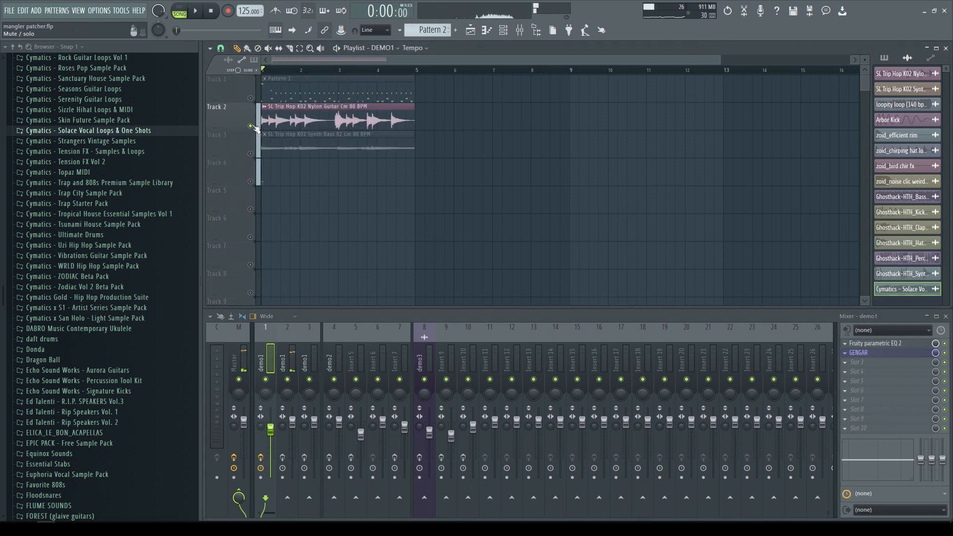
Step: Audition insert 1 through GENGAR, checking the Mangle parameter options between playbacks
left_click(193, 11)
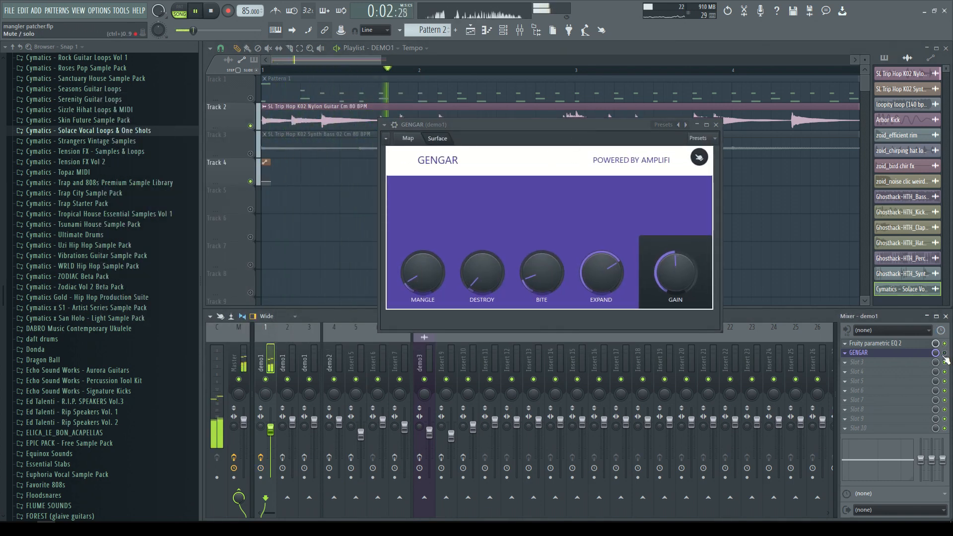
left_click(210, 11)
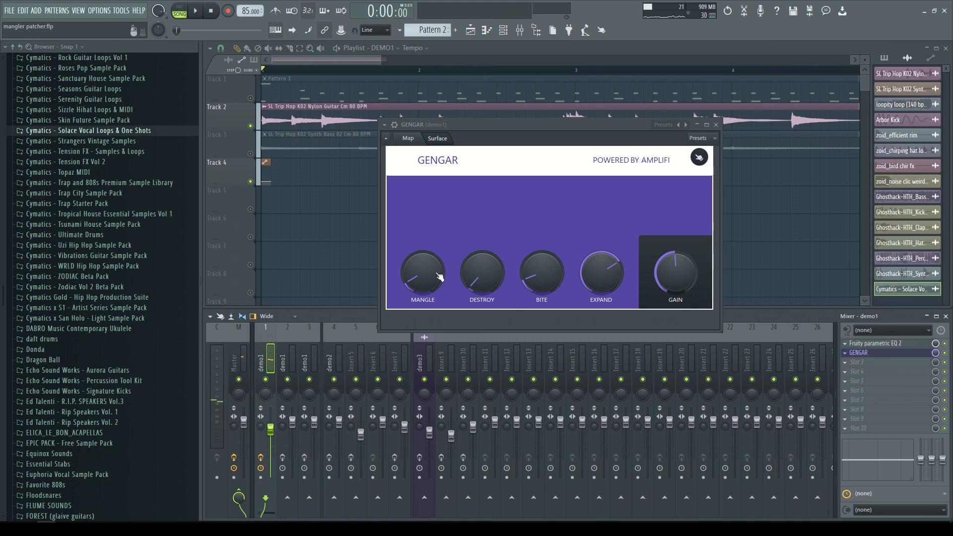
mouse_move(559, 282)
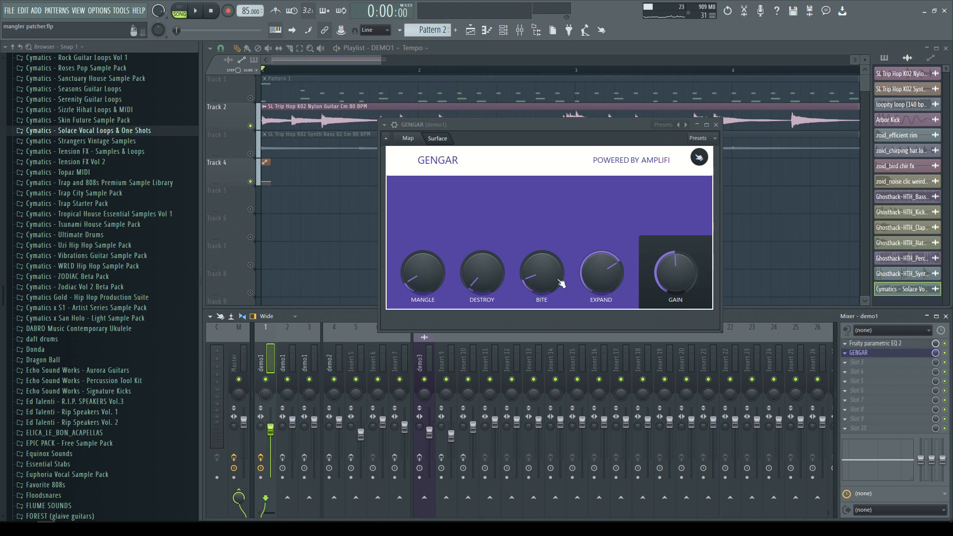
mouse_move(427, 274)
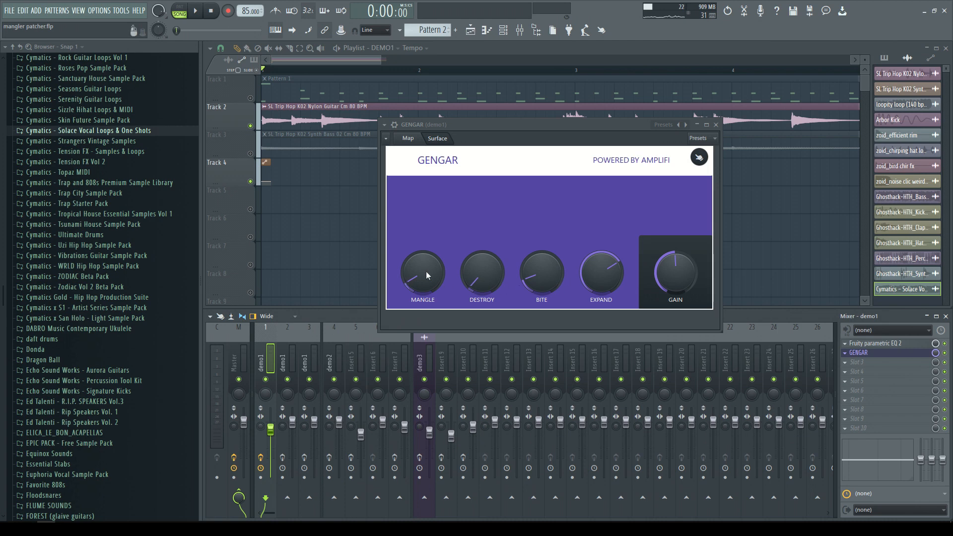
right_click(422, 270)
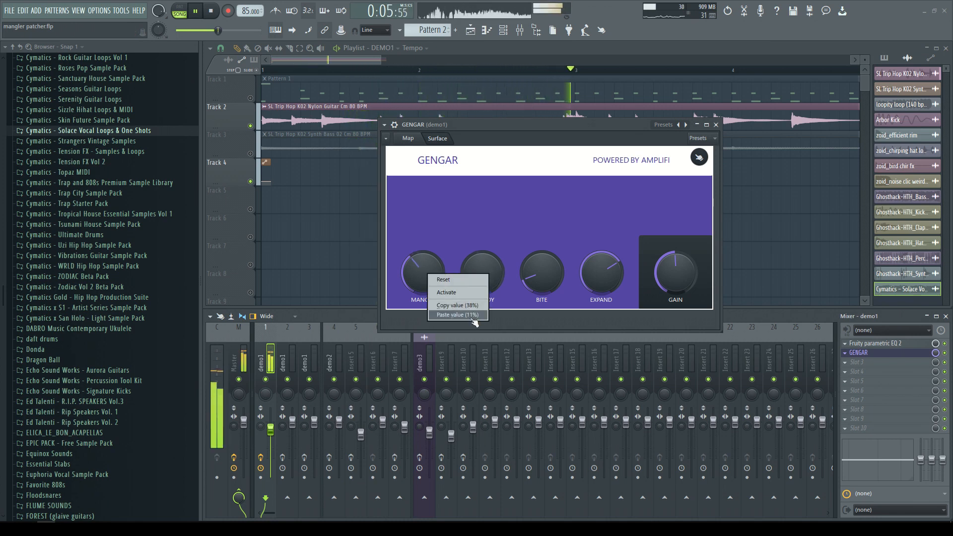
left_click(455, 314)
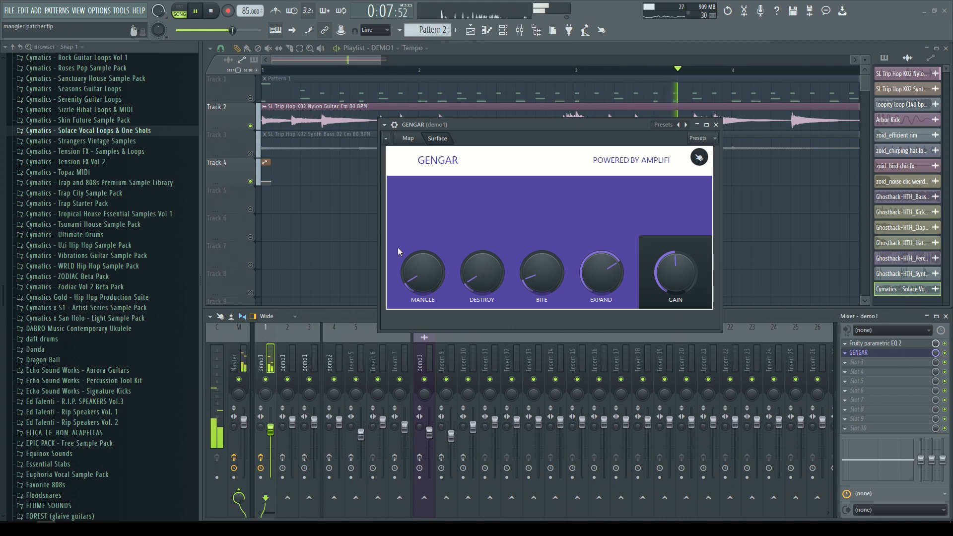
left_click(211, 11)
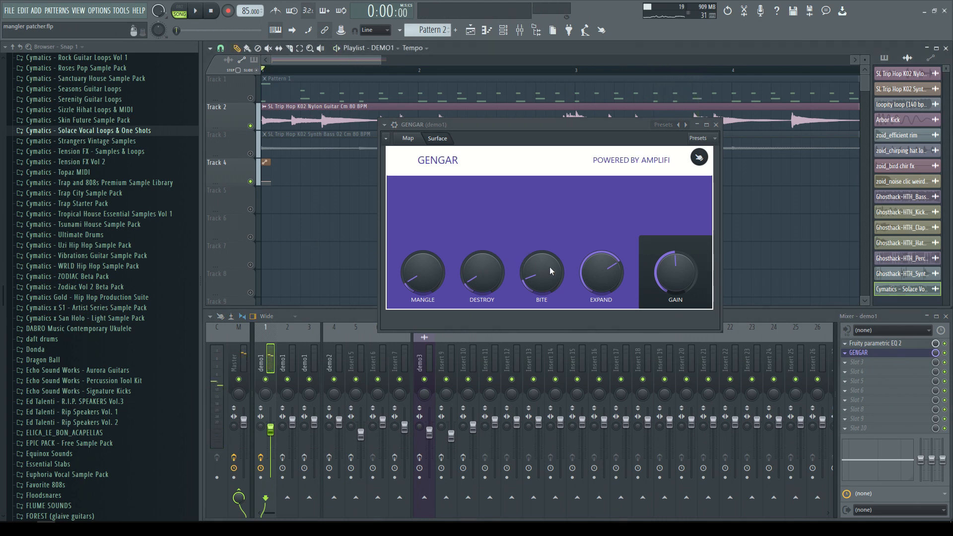
mouse_move(552, 281)
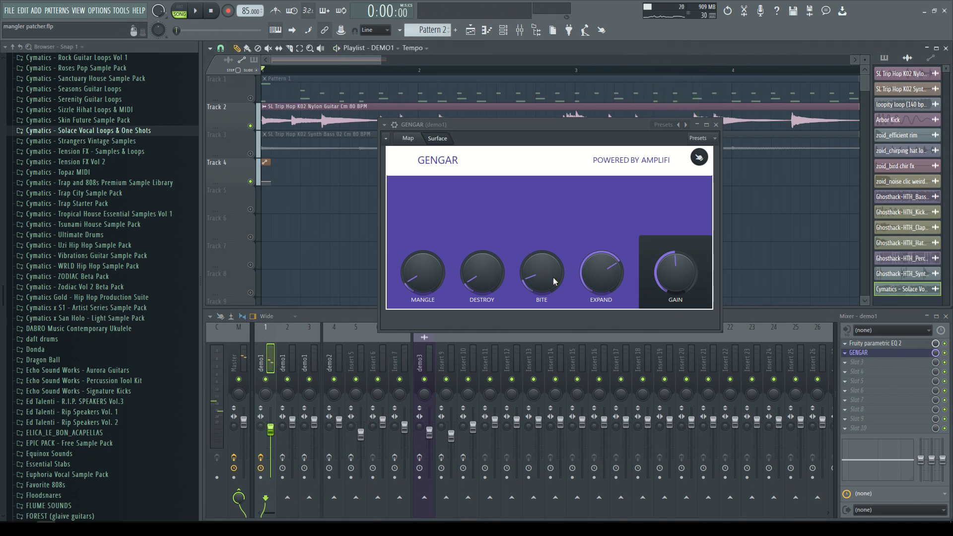
mouse_move(552, 286)
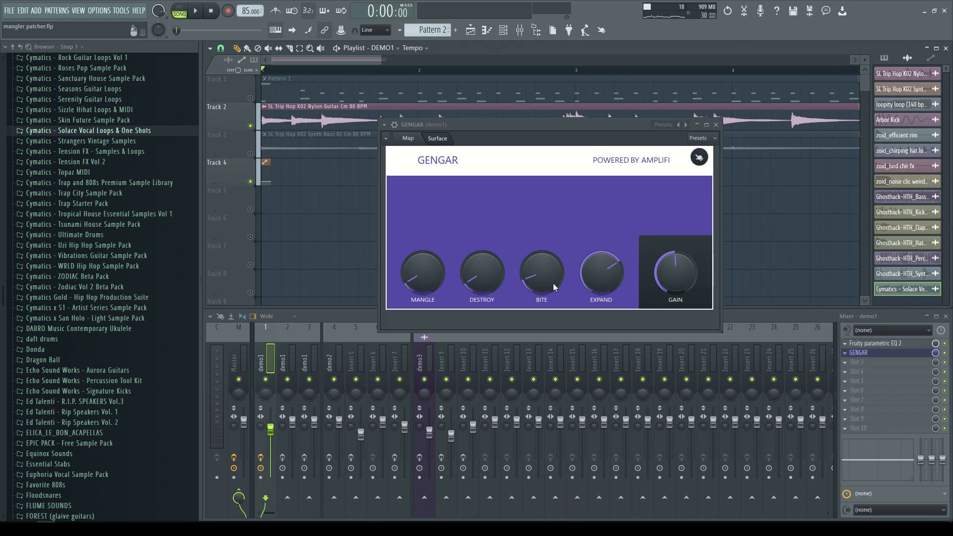
mouse_move(542, 268)
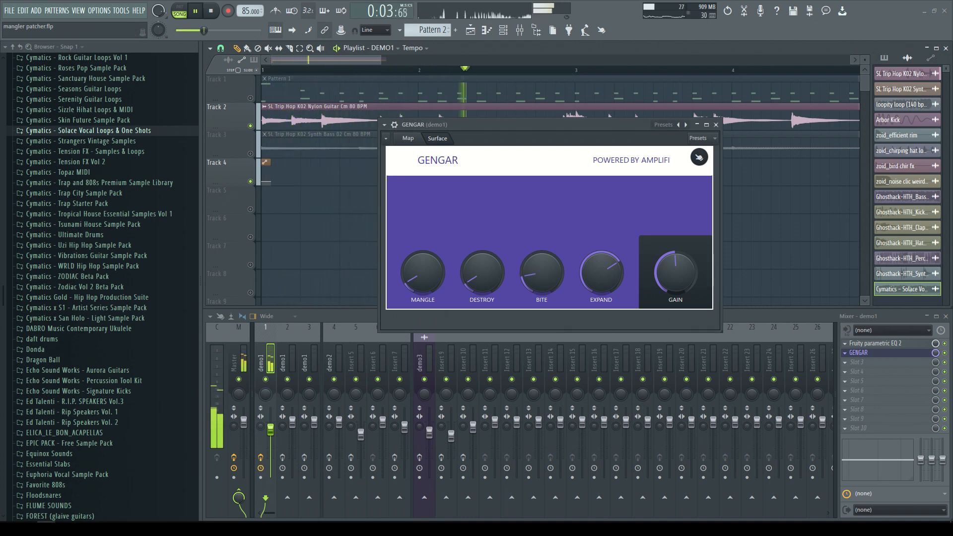
left_click(211, 11)
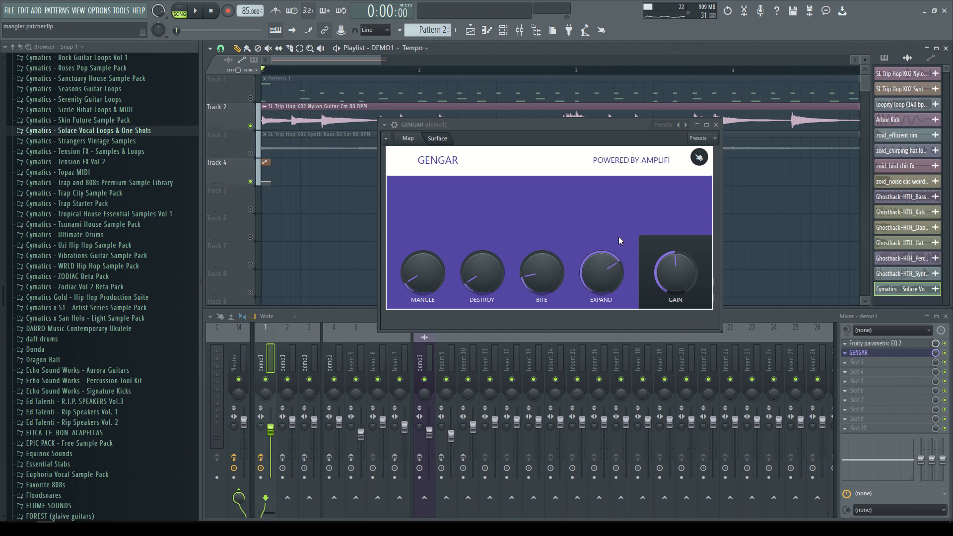
mouse_move(642, 253)
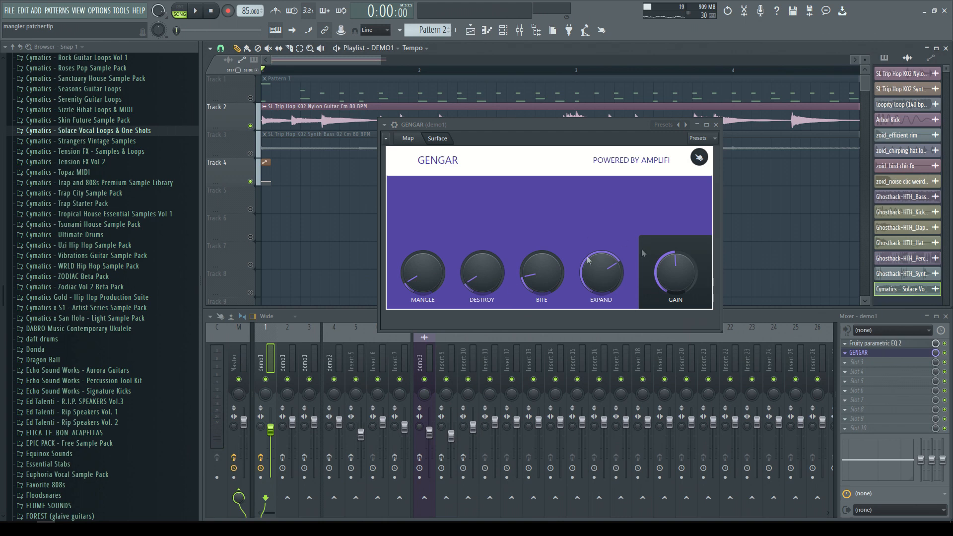
mouse_move(558, 222)
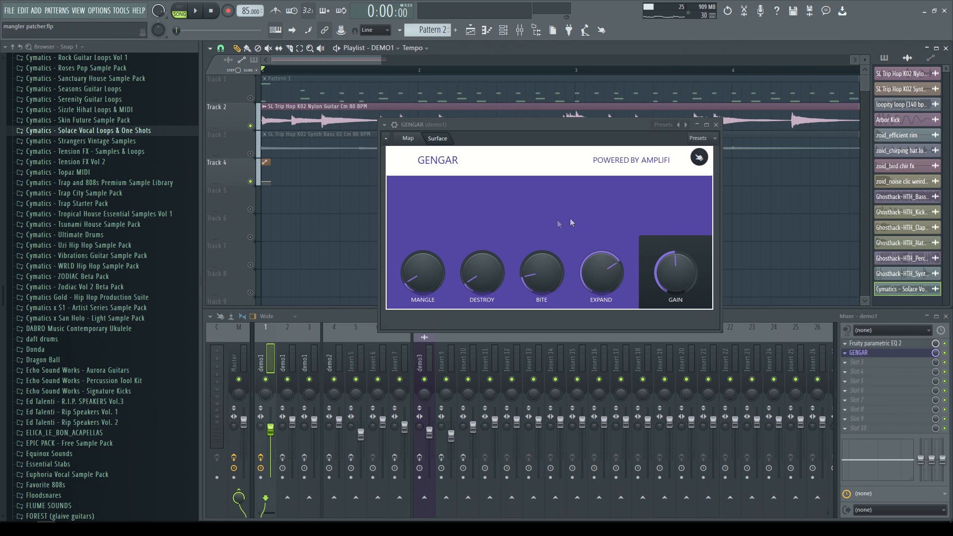
mouse_move(615, 284)
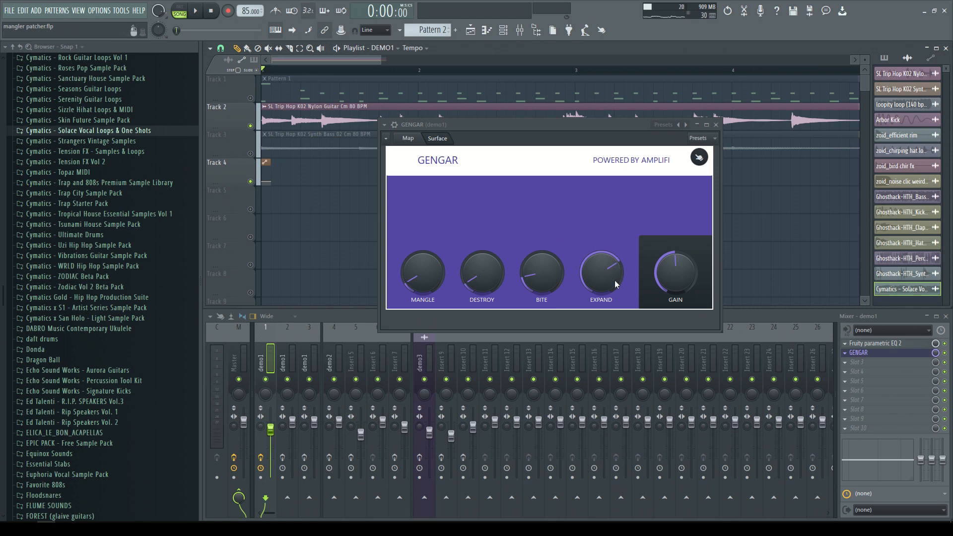
mouse_move(605, 314)
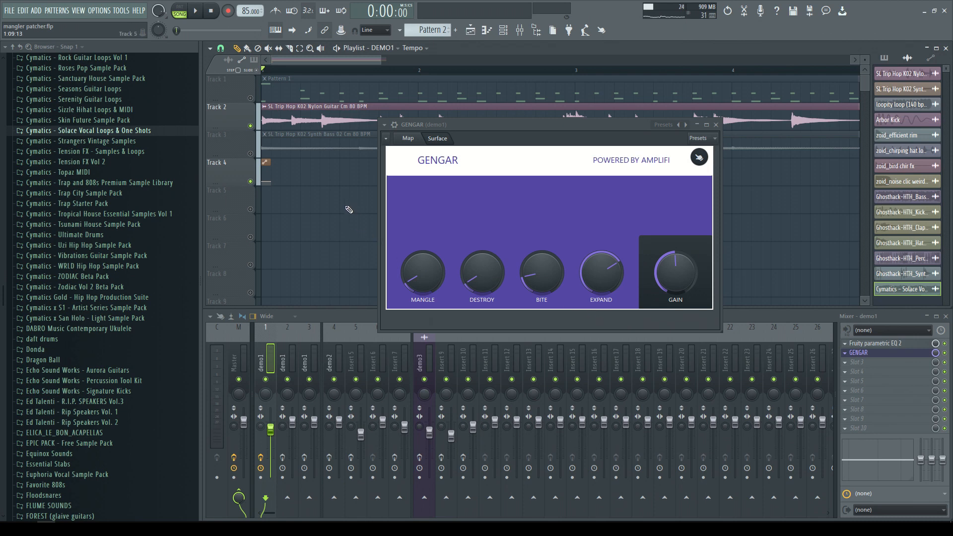
left_click(888, 342)
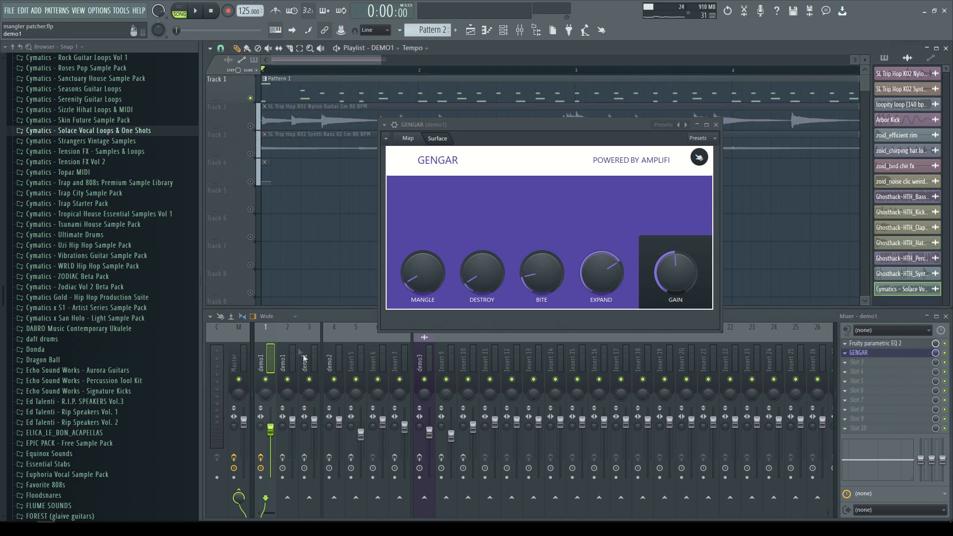
Step: Select the second demo1 mixer track and close the MT PowerDrumKit window
left_click(195, 11)
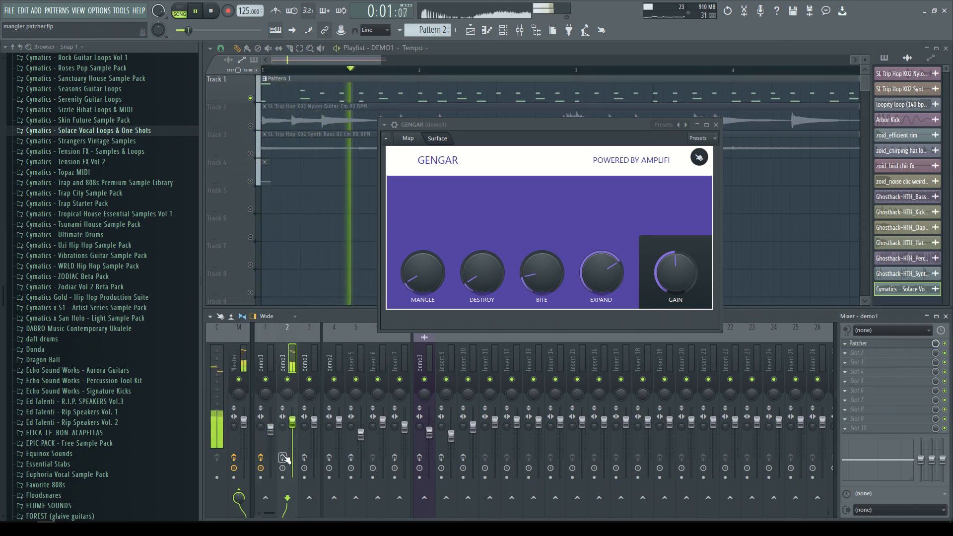
left_click(250, 11)
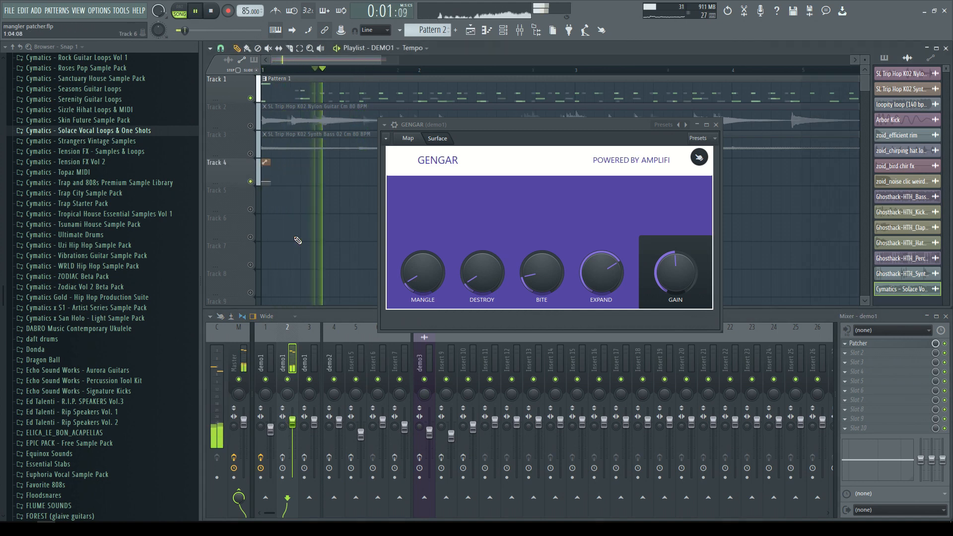
left_click(211, 11)
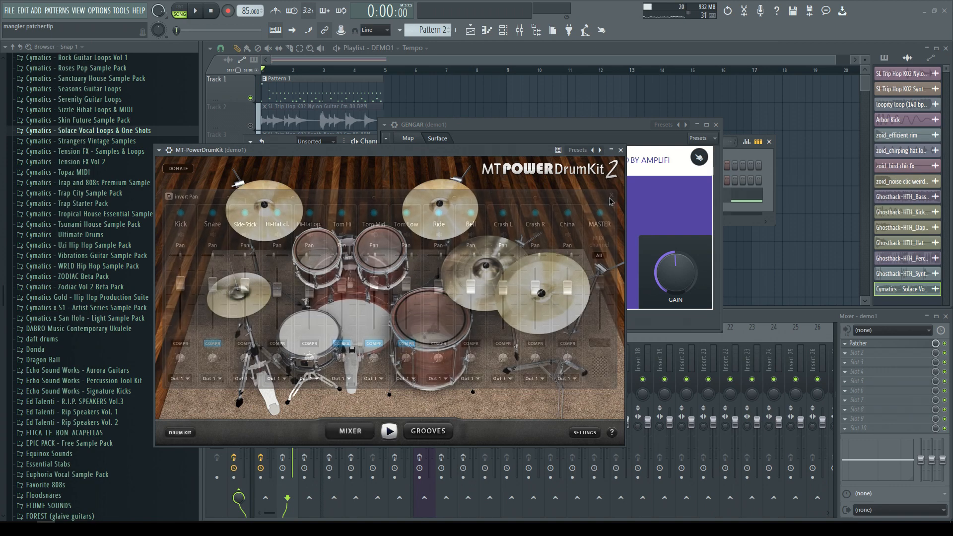
left_click(179, 432)
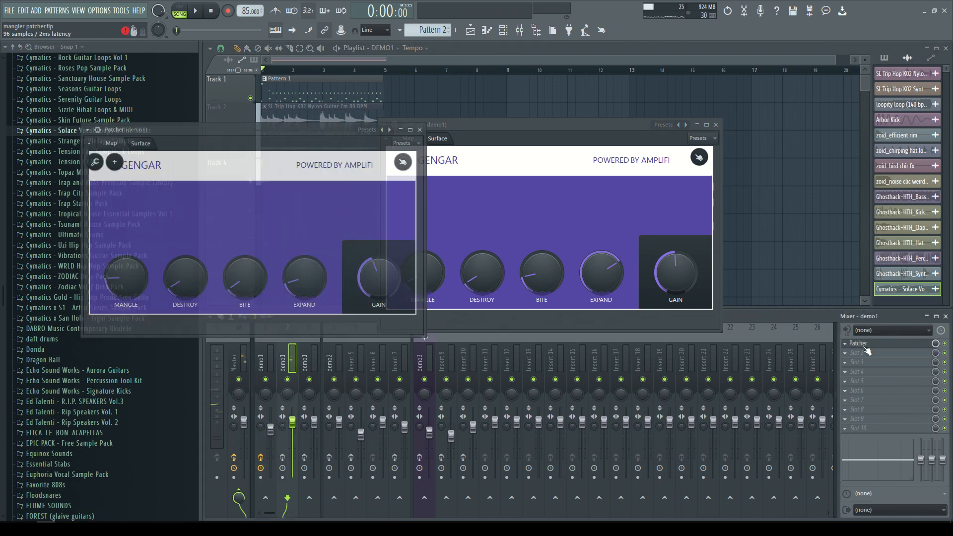
Step: Open the Patcher on insert 2 and A/B GENGAR by toggling the track's effects
left_click(715, 124)
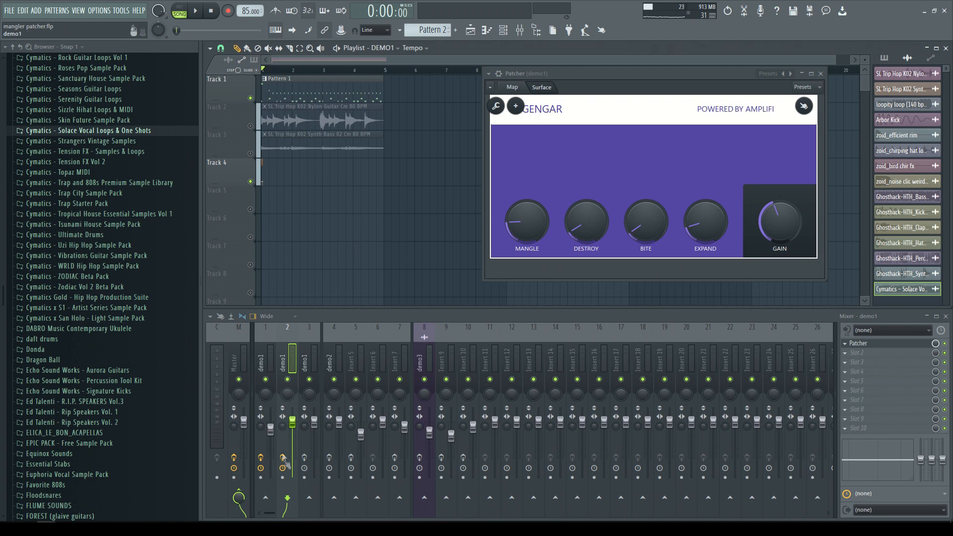
left_click(193, 10)
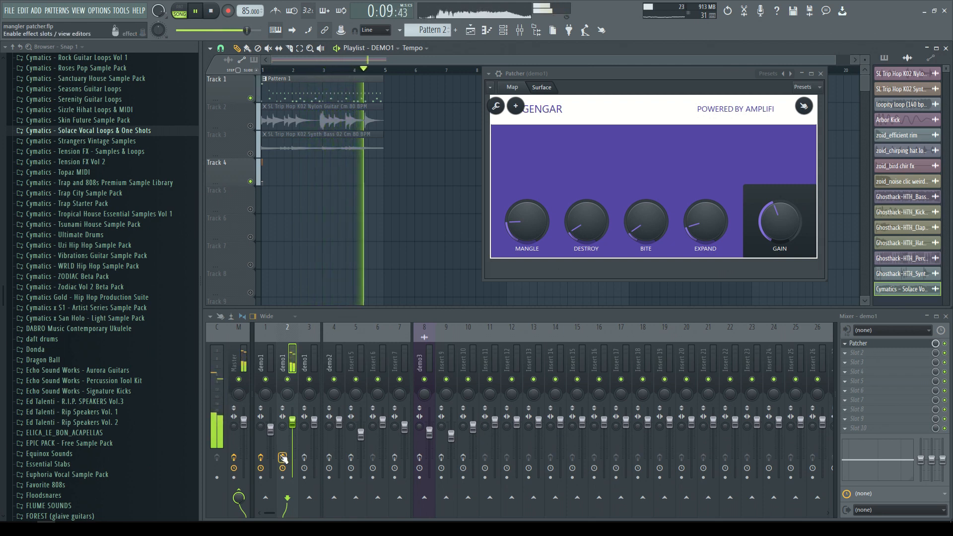
left_click(210, 11)
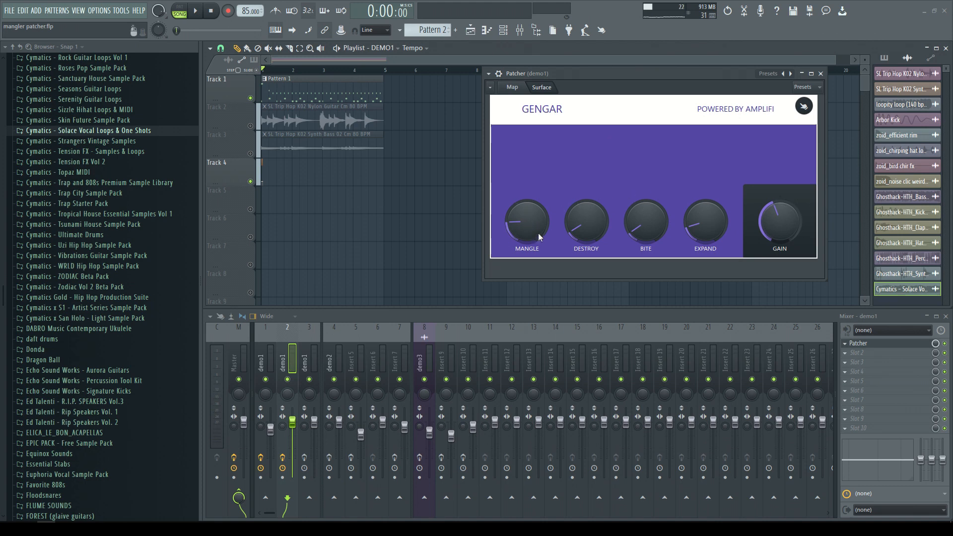
mouse_move(526, 241)
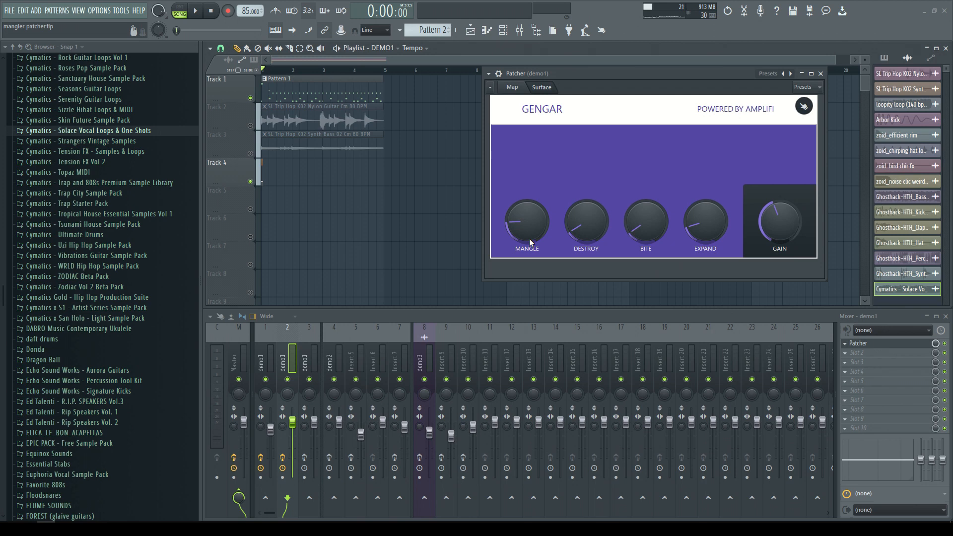
mouse_move(524, 220)
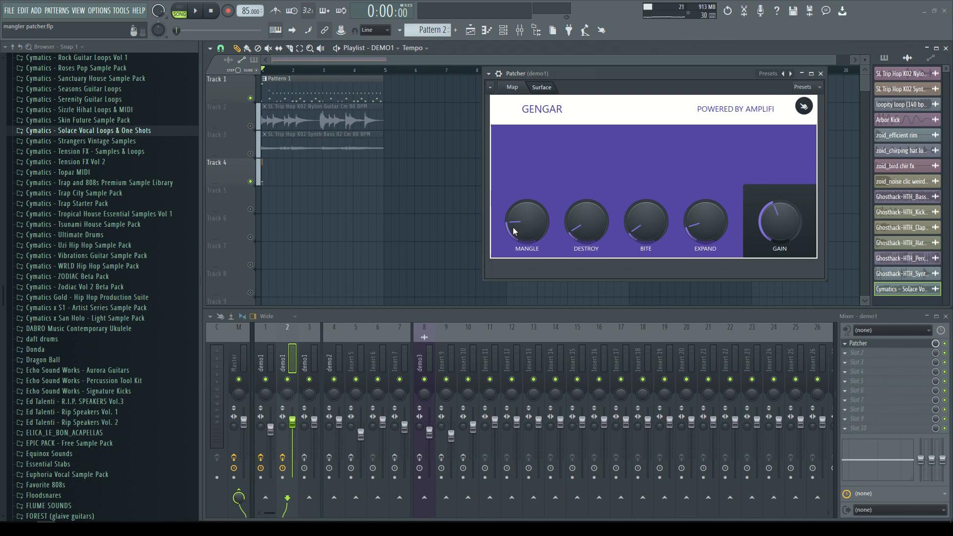
mouse_move(557, 252)
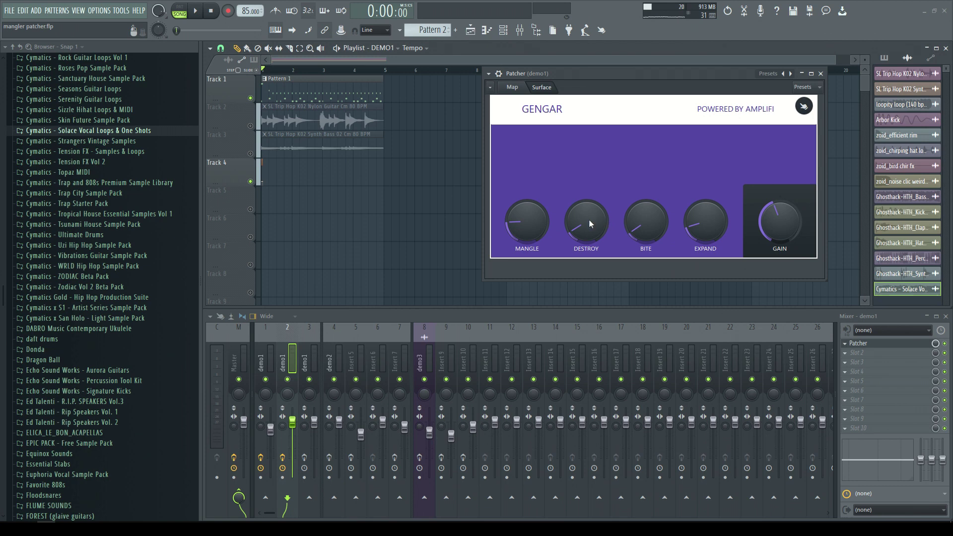
mouse_move(589, 227)
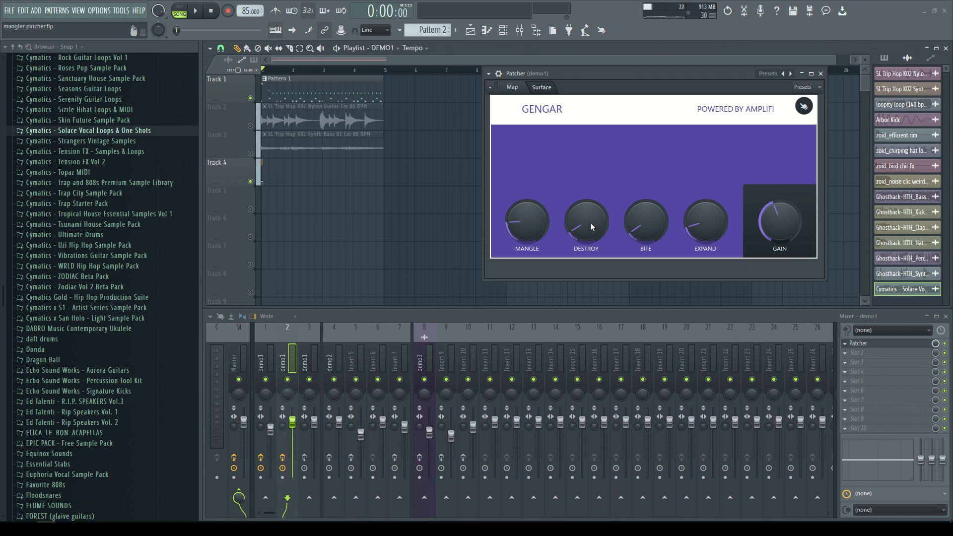
mouse_move(590, 228)
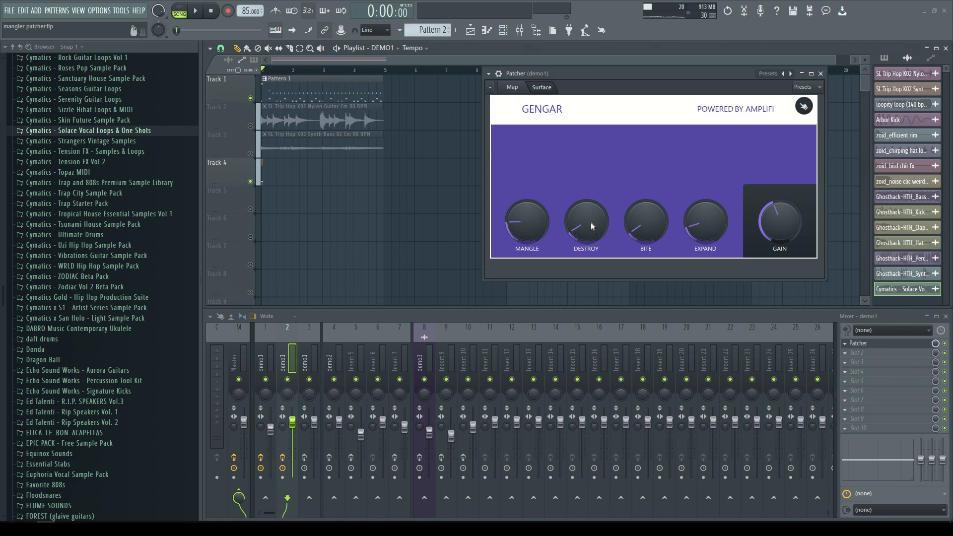
mouse_move(659, 225)
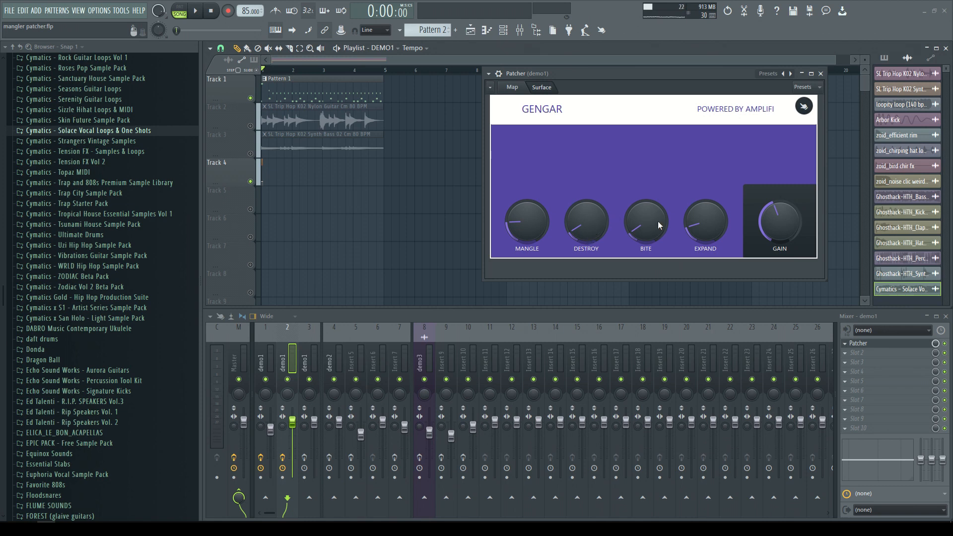
mouse_move(720, 229)
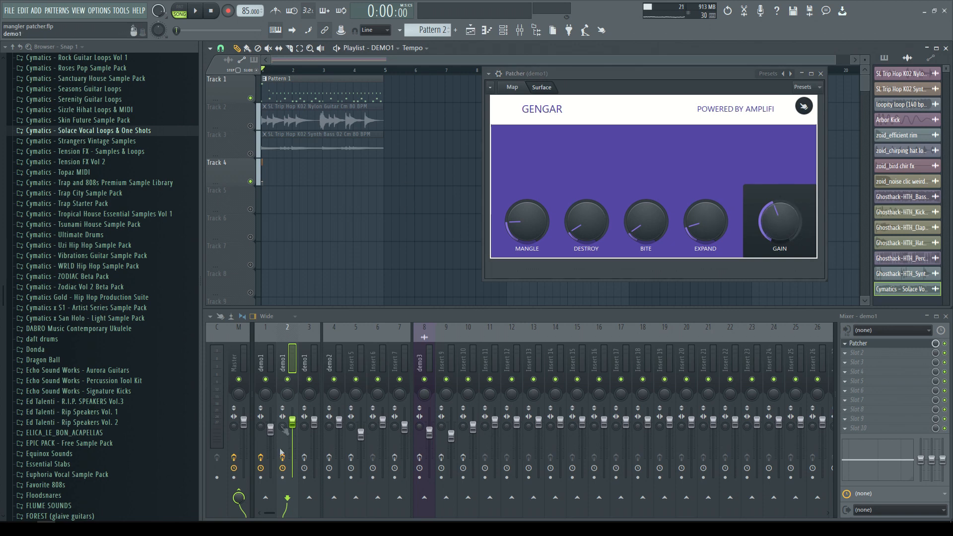
left_click(195, 11)
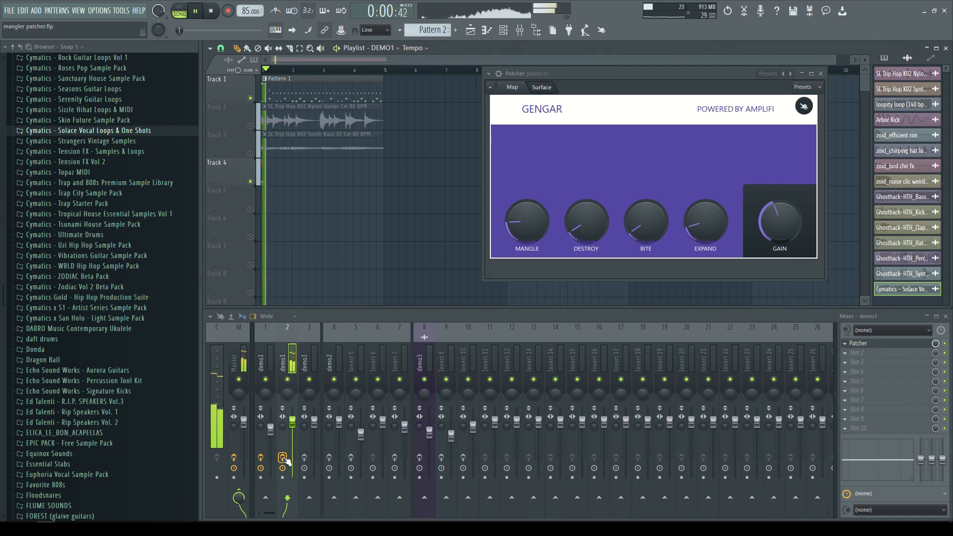
Step: Close the third track's GENGAR window and audition the project before loading DEMO2
left_click(194, 11)
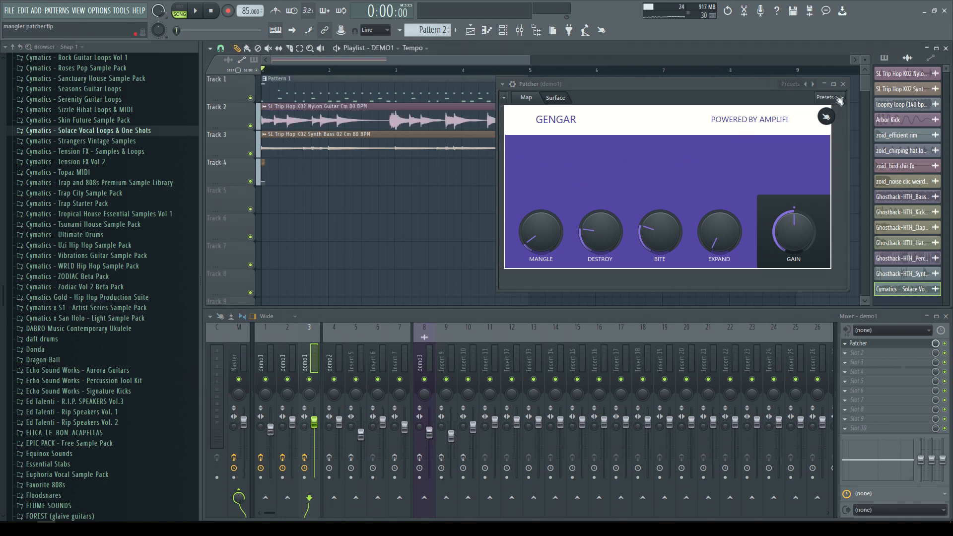
left_click(842, 84)
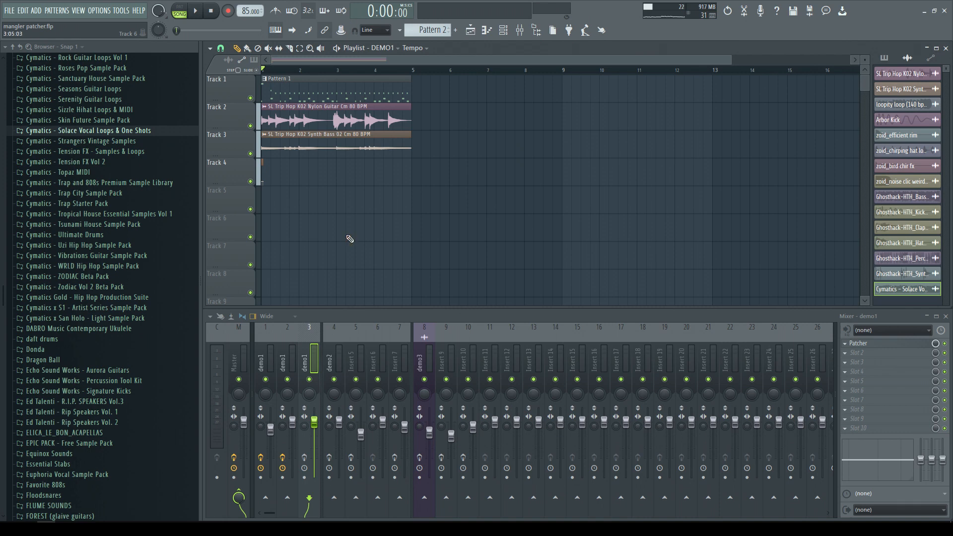
left_click(193, 10)
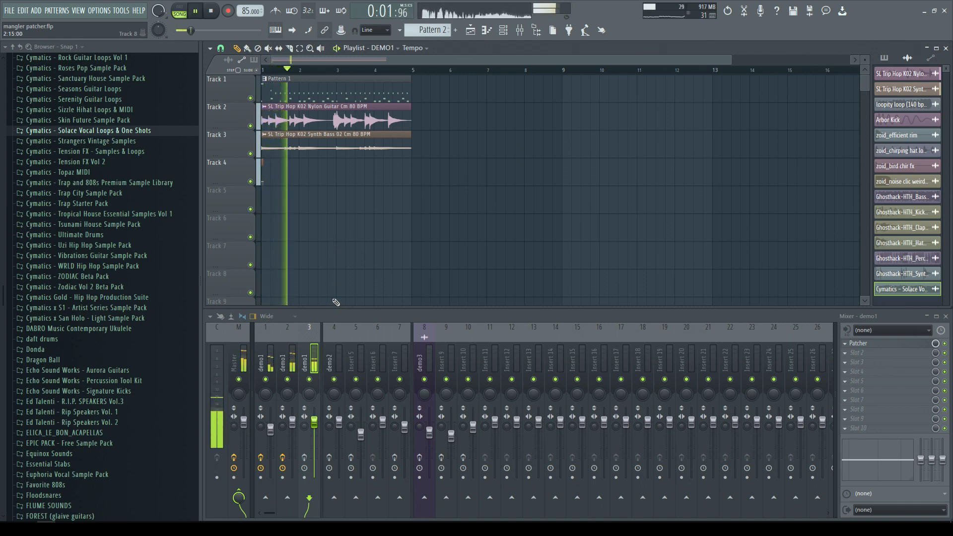
left_click(211, 11)
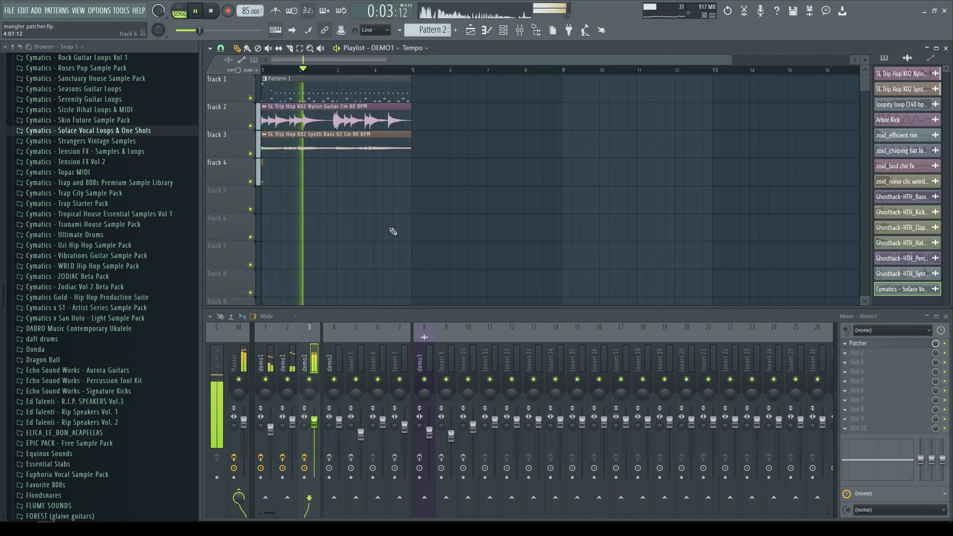
left_click(210, 11)
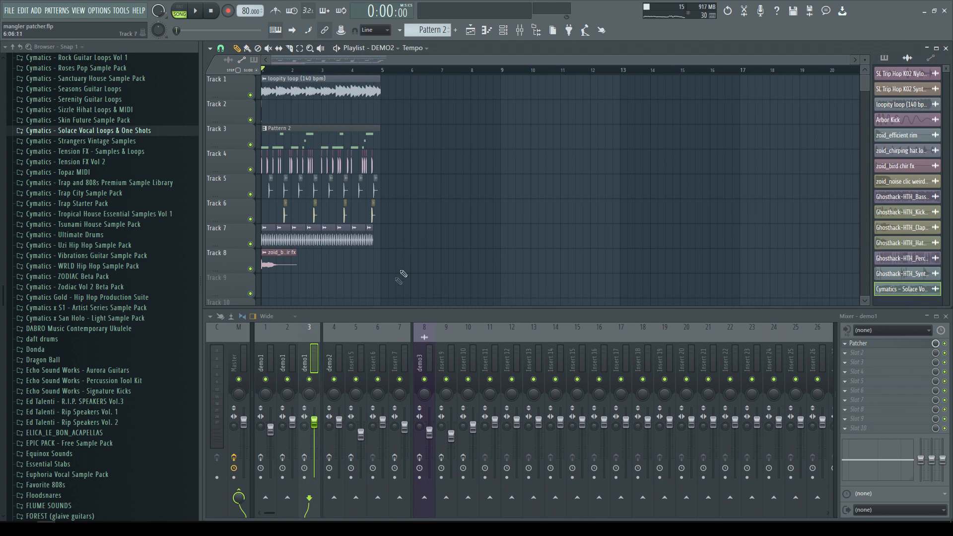
Step: Select the demo2 mixer track, mute Tracks 3–8, and open its Gengar Patcher
left_click(333, 358)
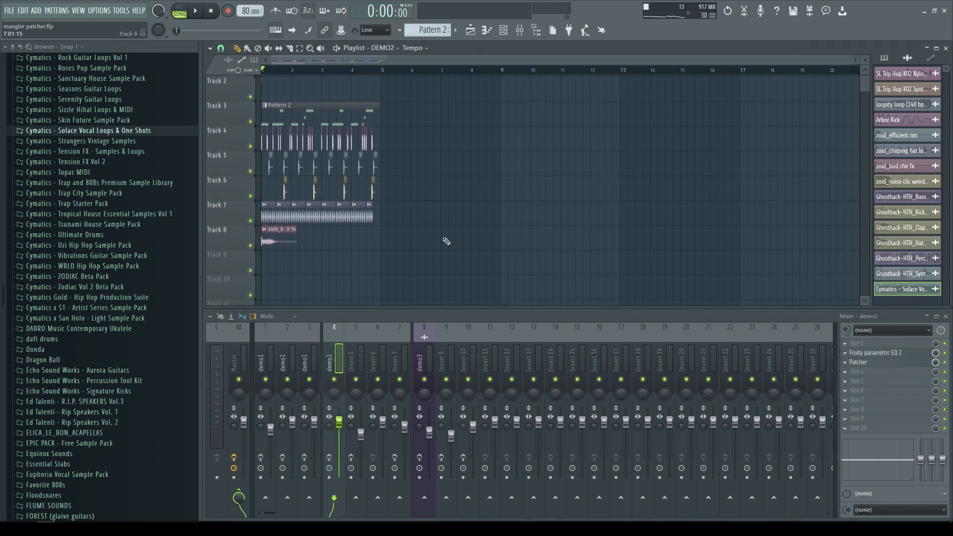
left_click(193, 10)
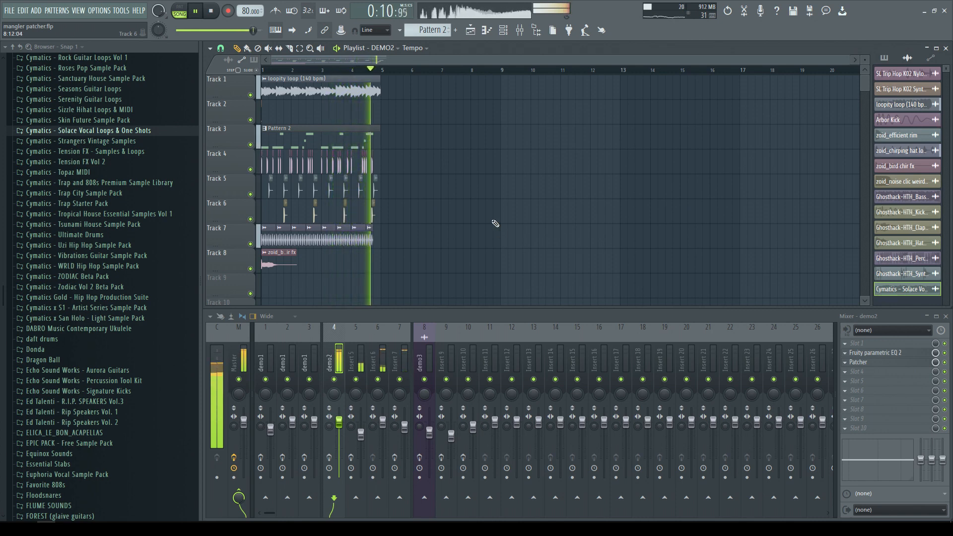
left_click(211, 11)
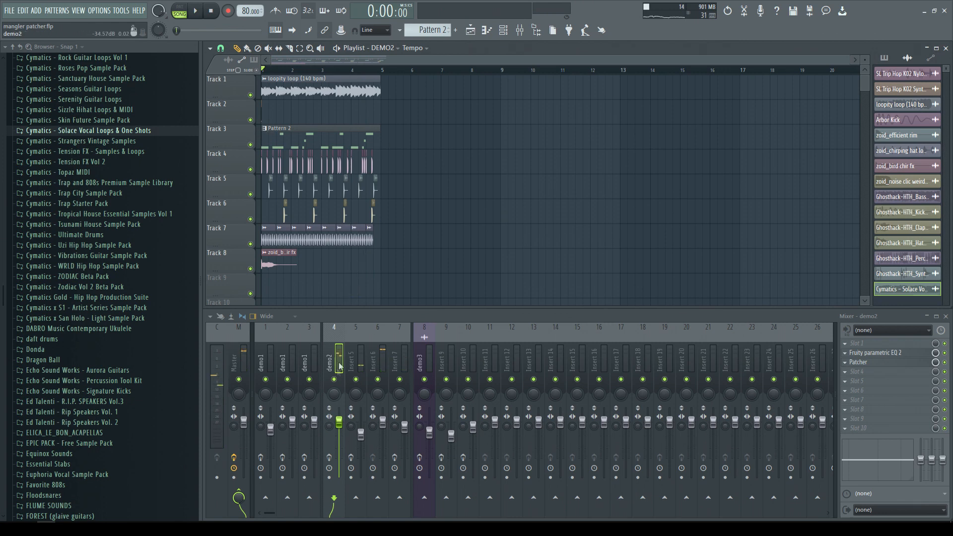
left_click(193, 11)
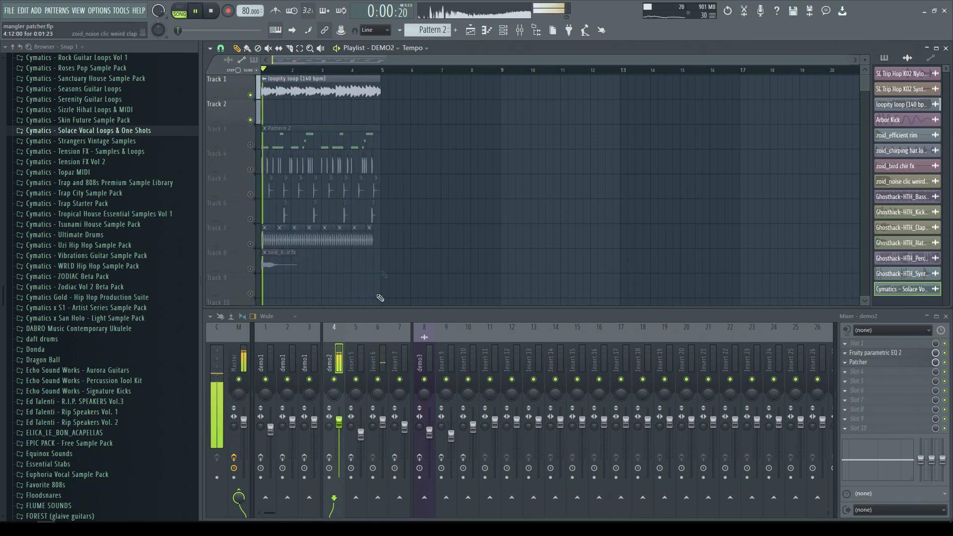
left_click(195, 11)
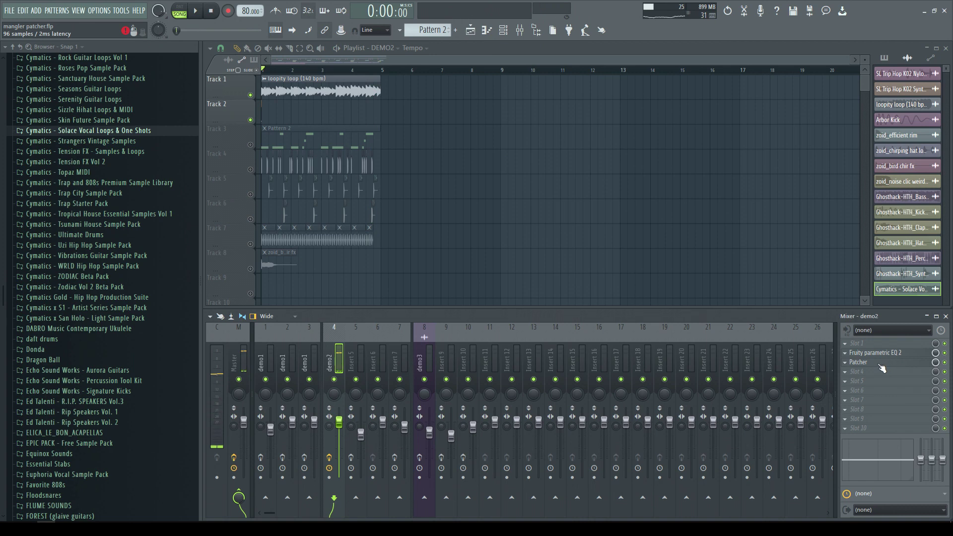
left_click(858, 361)
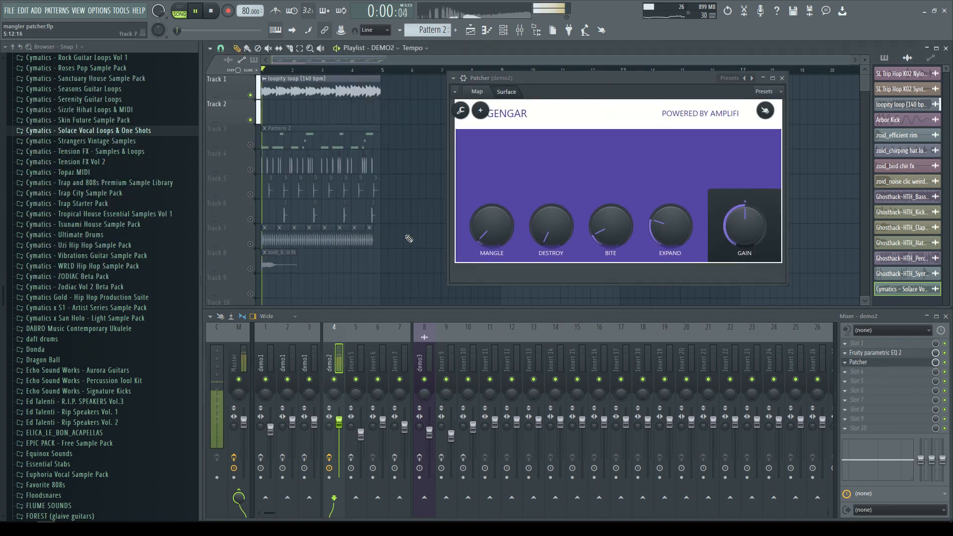
Step: Play and stop the loop through Gengar, then close the demo2 effect window
left_click(211, 11)
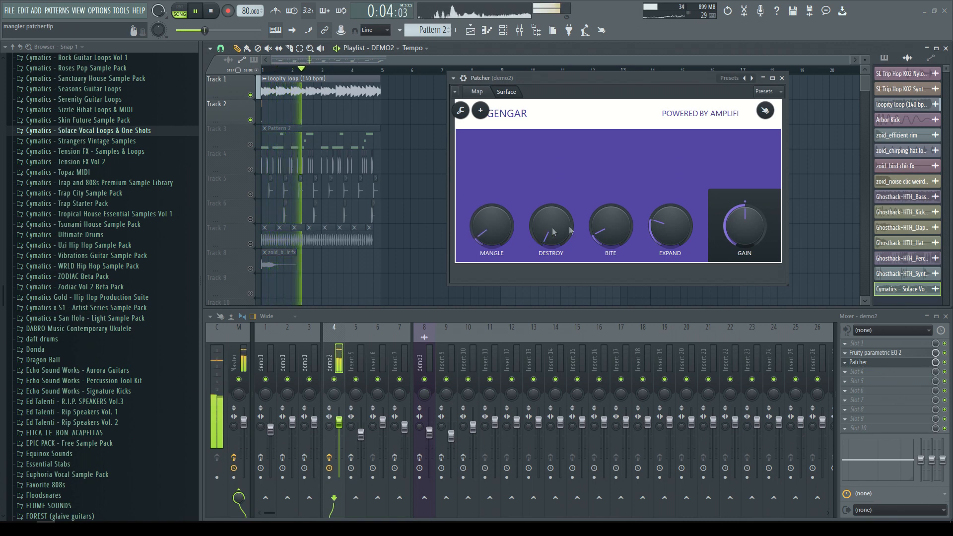
left_click(211, 11)
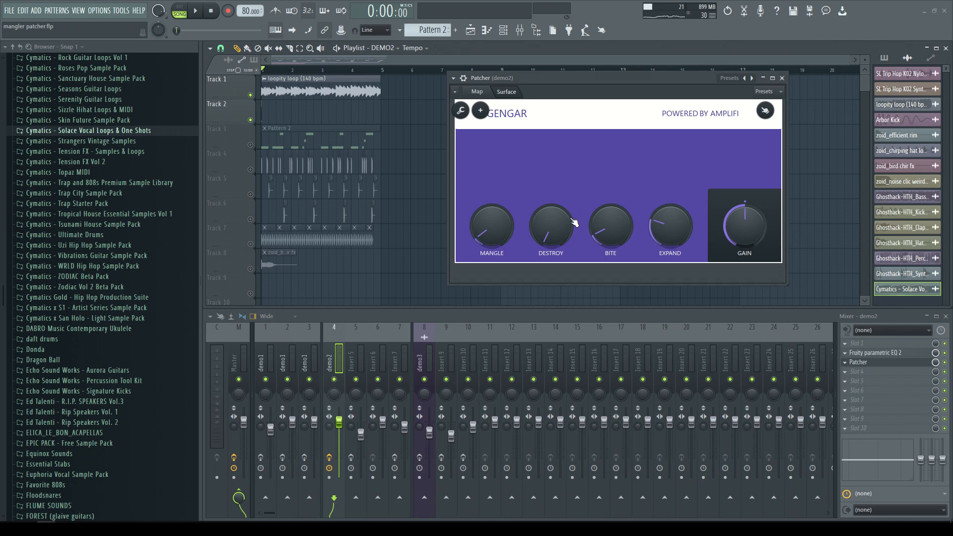
mouse_move(593, 187)
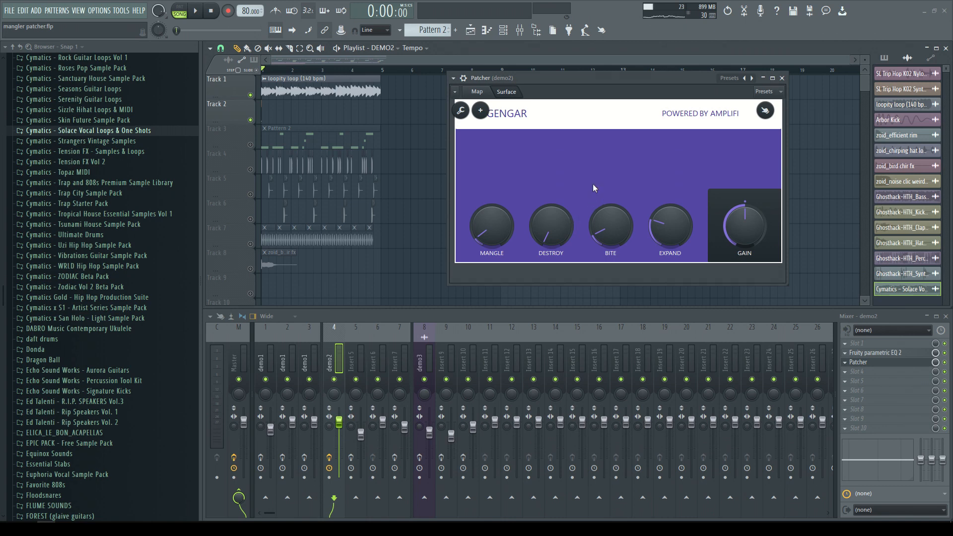
mouse_move(666, 201)
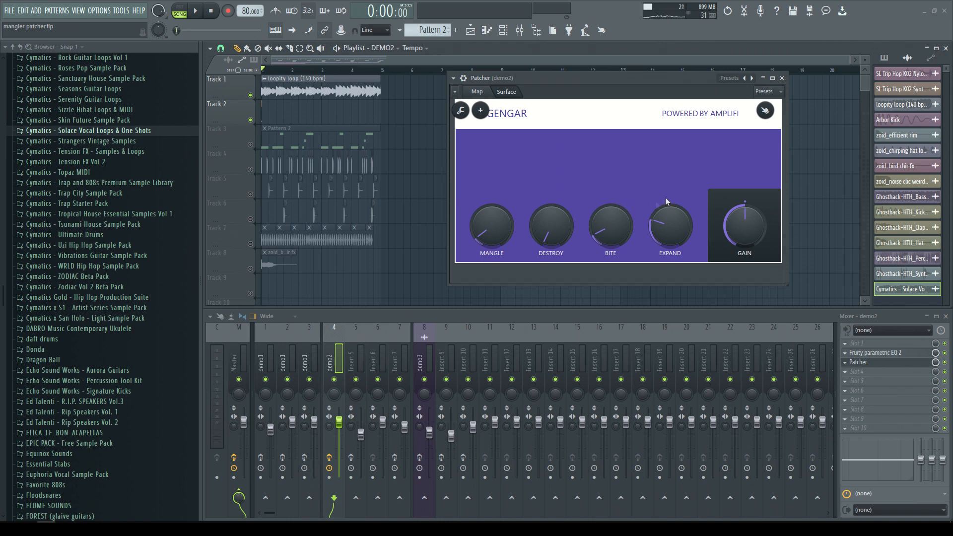
left_click(780, 78)
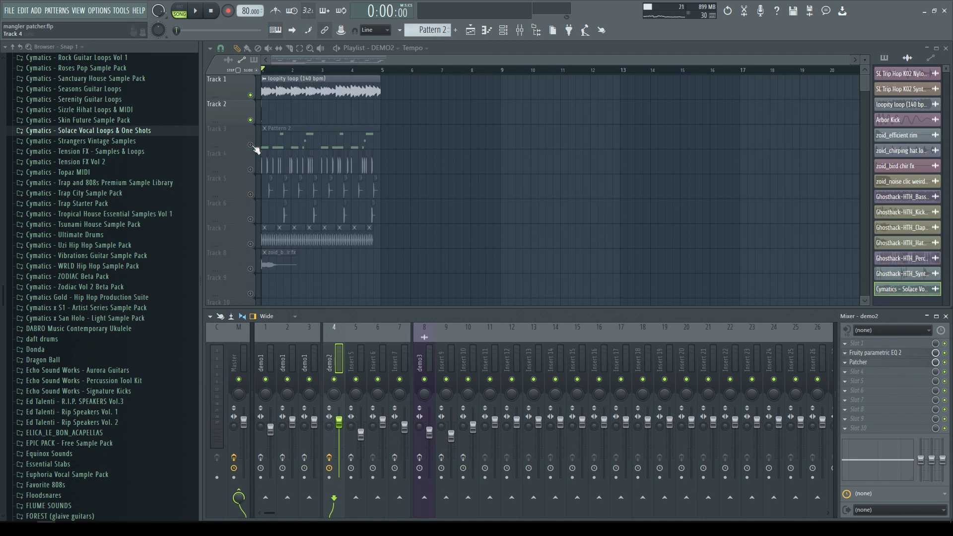
Step: Mute Track 1, unmute Track 3's Pattern 2, and audition it through Insert 5's Gengar
left_click(195, 11)
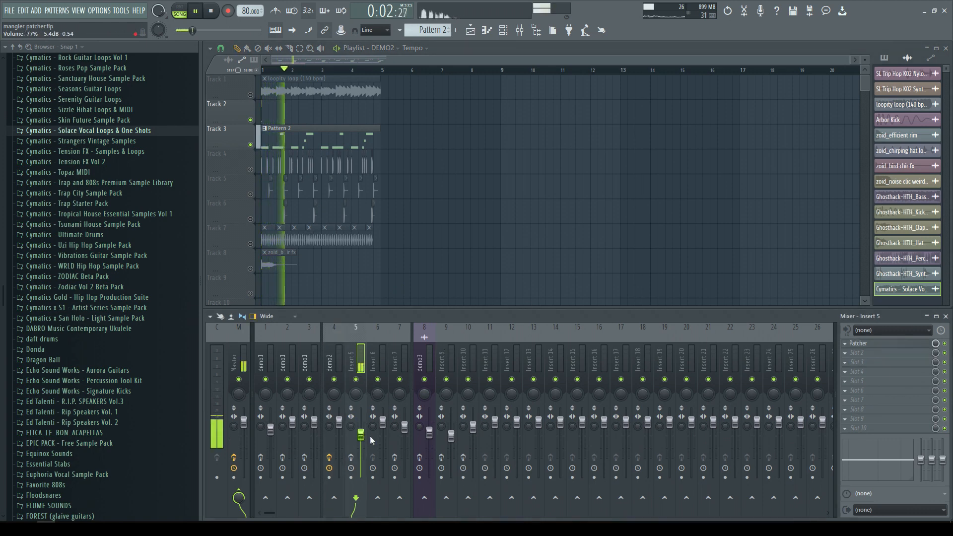
right_click(360, 435)
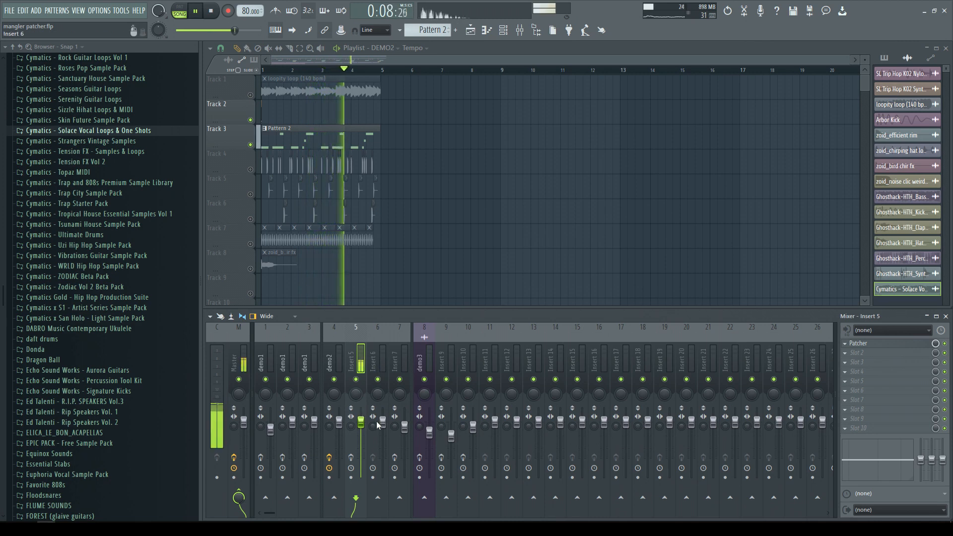
left_click(210, 10)
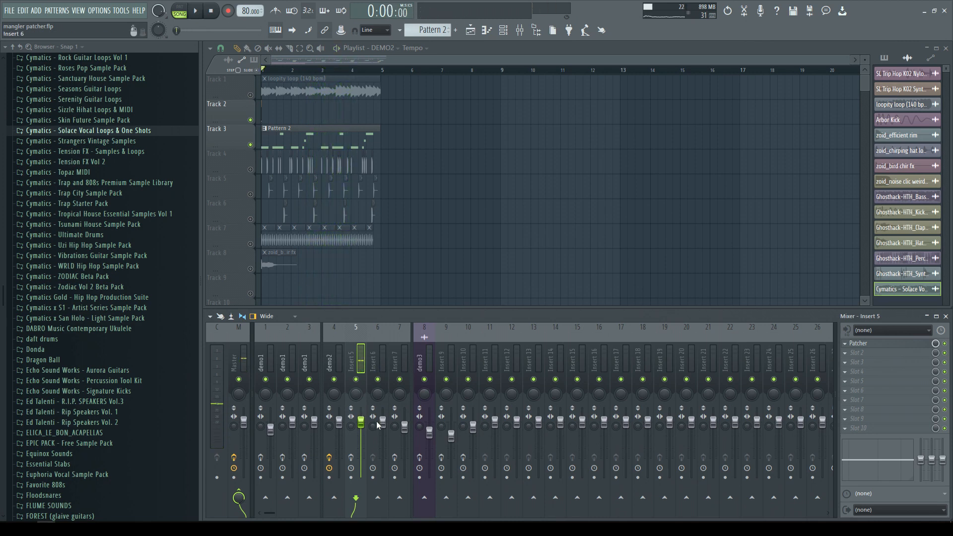
right_click(360, 419)
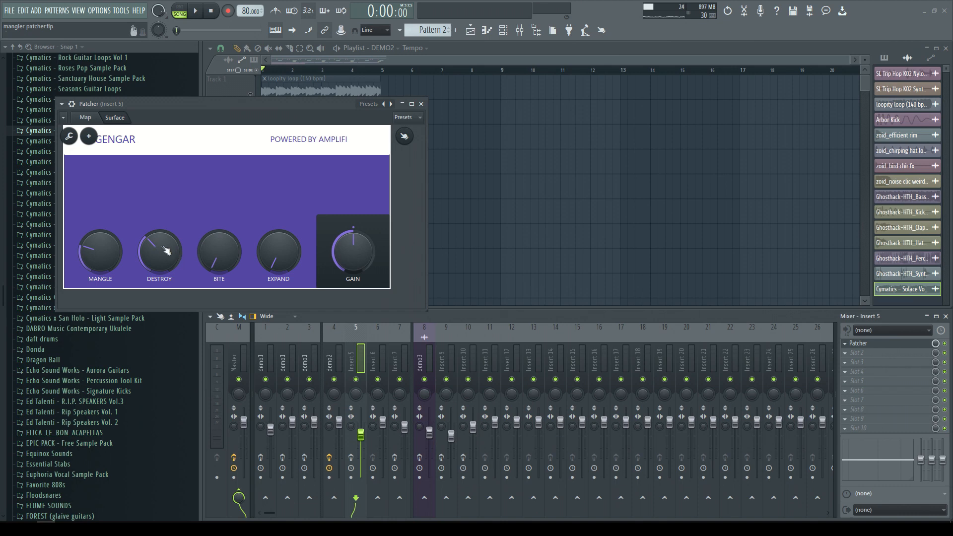
left_click(193, 11)
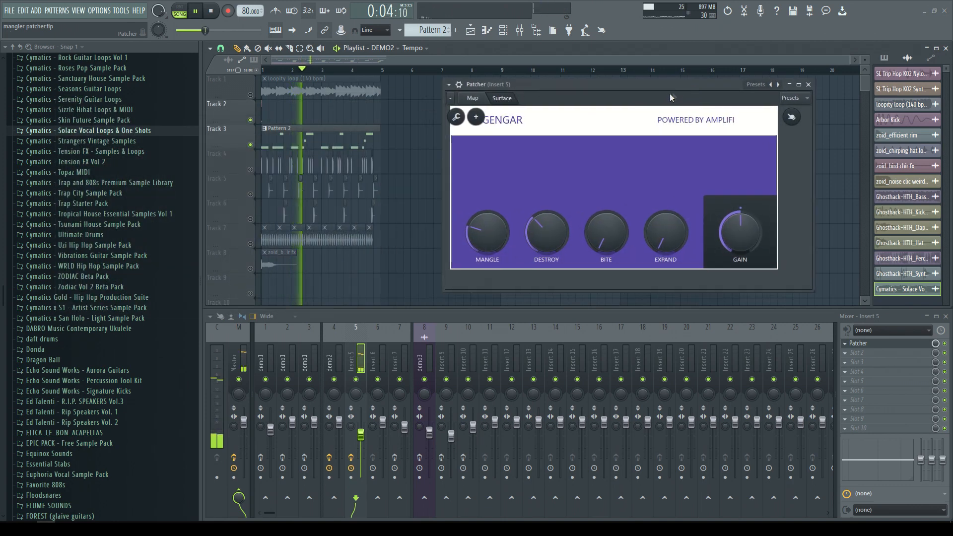
left_click(211, 11)
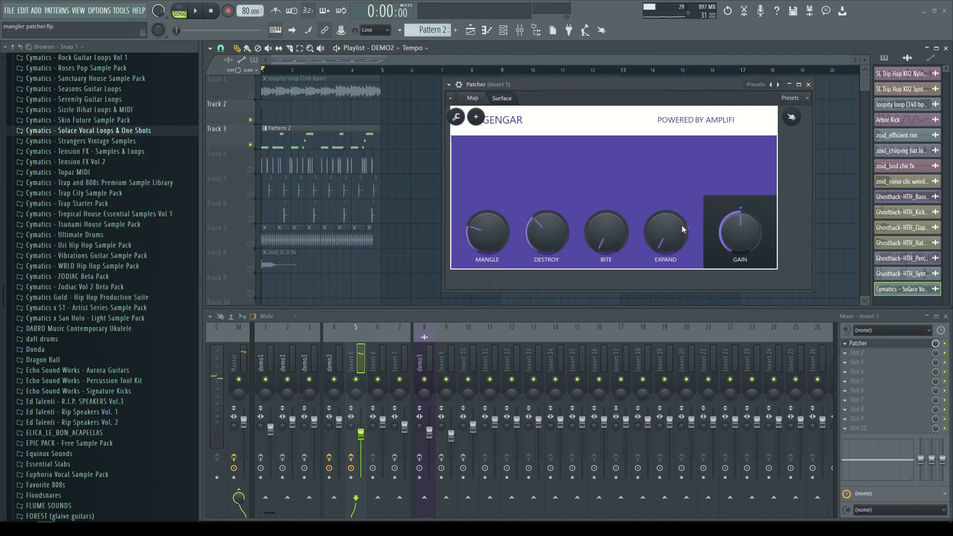
mouse_move(687, 236)
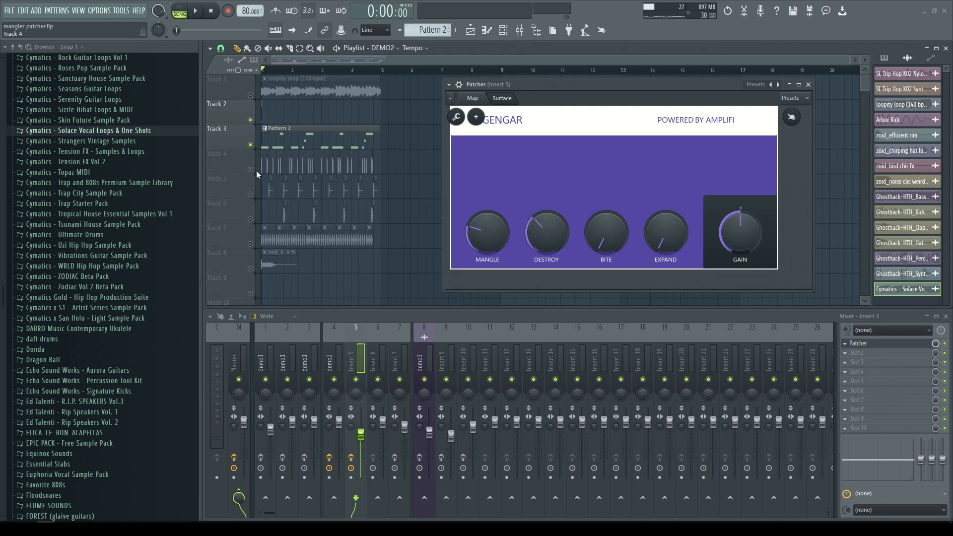
Step: Bring the drum tracks back in, play and stop, then close Insert 7's Gengar window
left_click(194, 11)
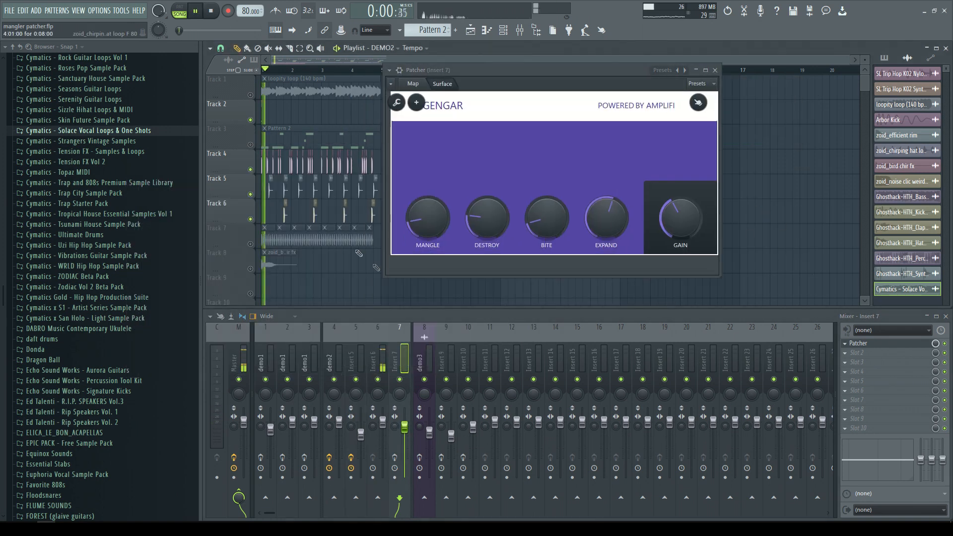
left_click(194, 11)
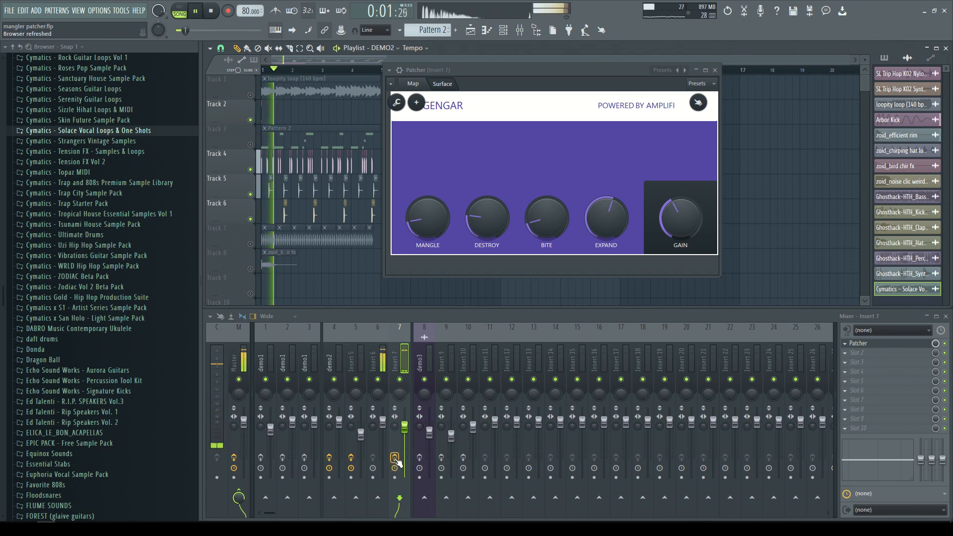
left_click(211, 10)
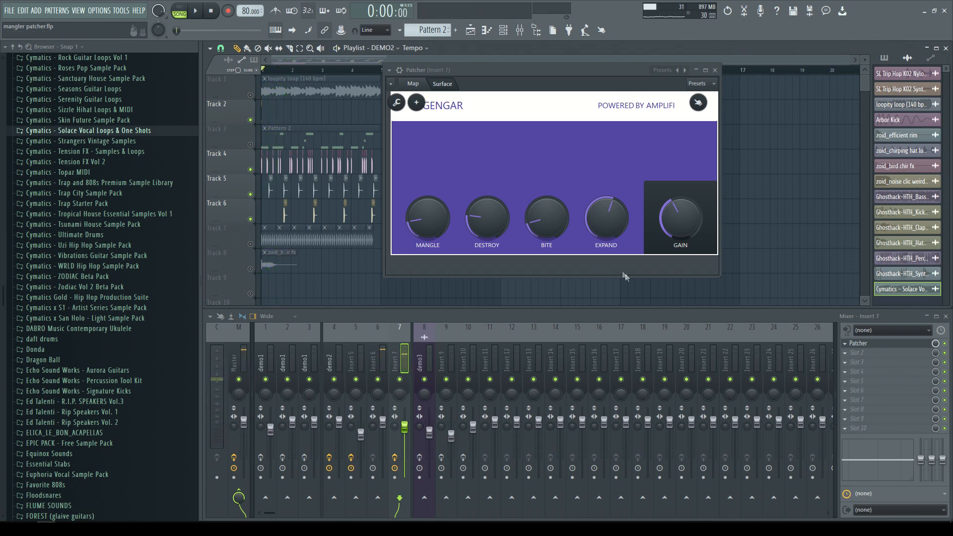
mouse_move(239, 244)
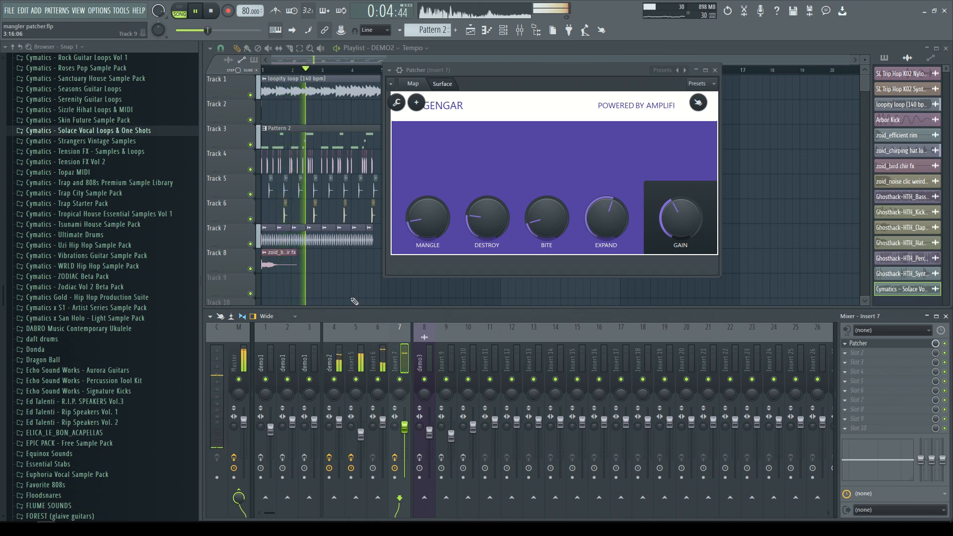
left_click(194, 11)
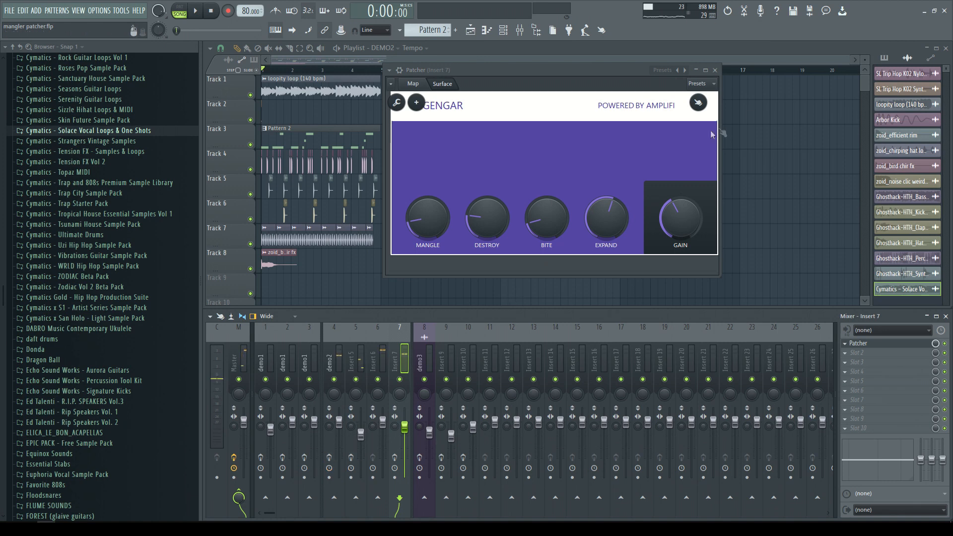
left_click(715, 69)
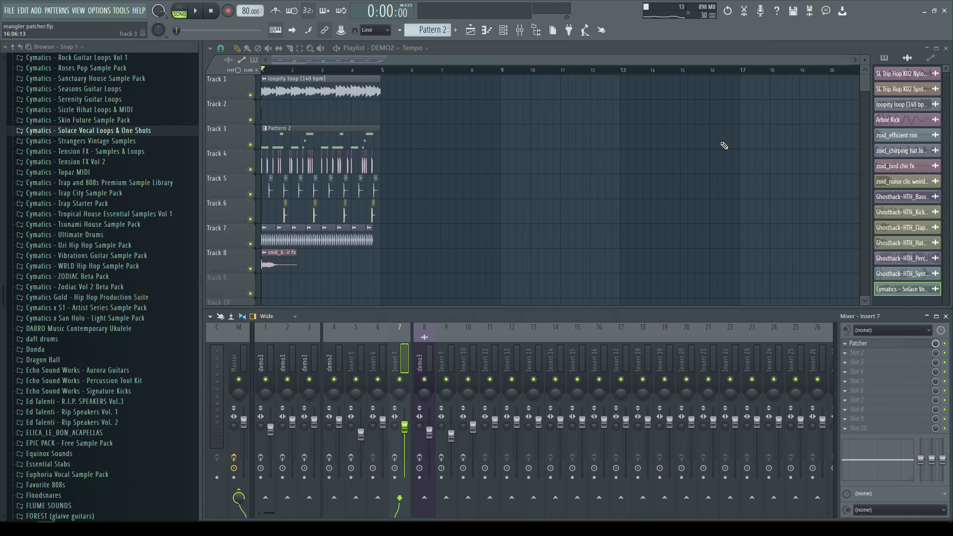
mouse_move(541, 91)
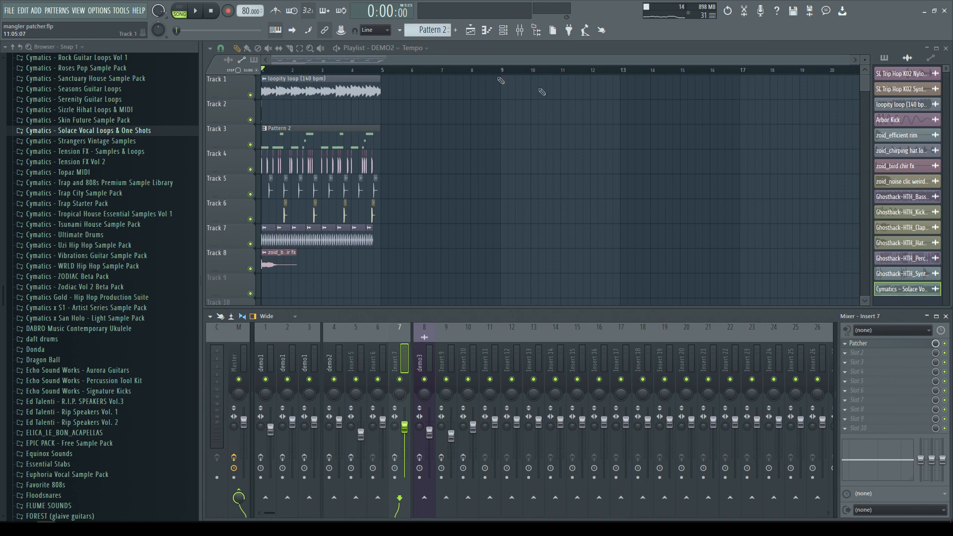
Step: Switch to the DEMO3 arrangement from the arrangements list
left_click(383, 48)
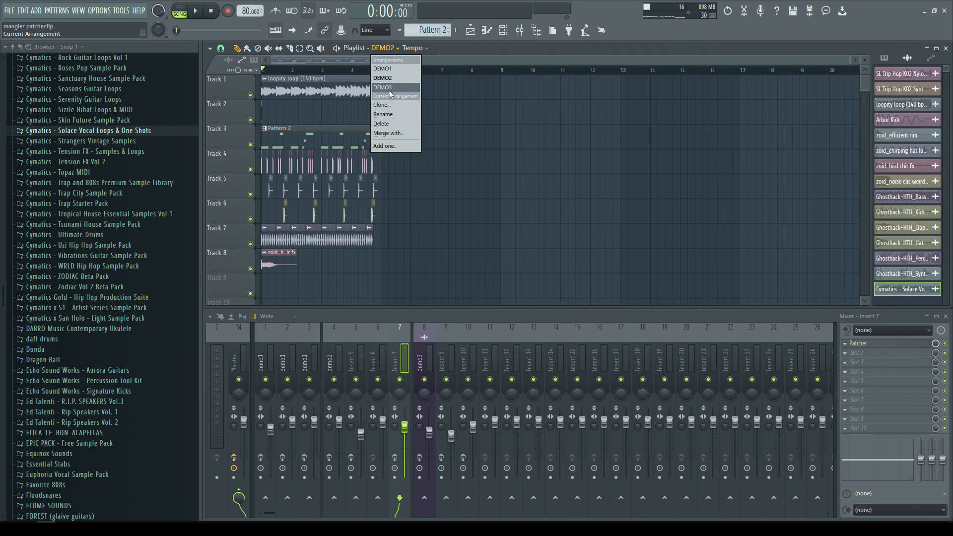
left_click(381, 87)
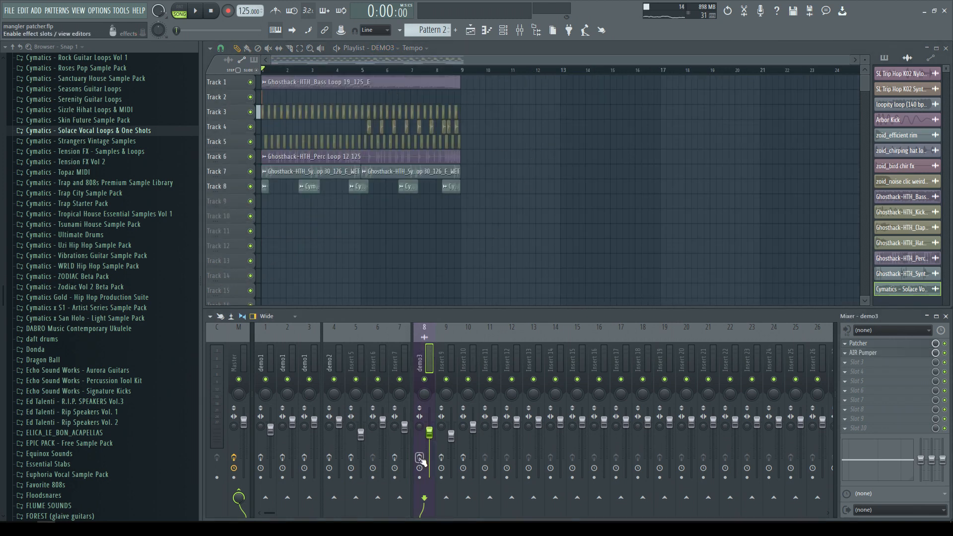
Step: Preview the DEMO3 song, stop it, and select mixer Insert 10 to view its effects
left_click(193, 10)
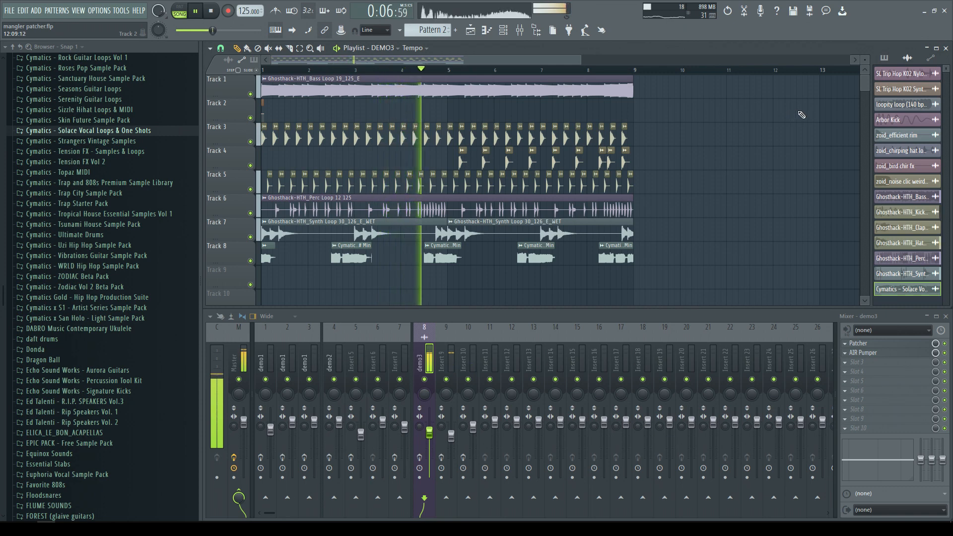
left_click(211, 11)
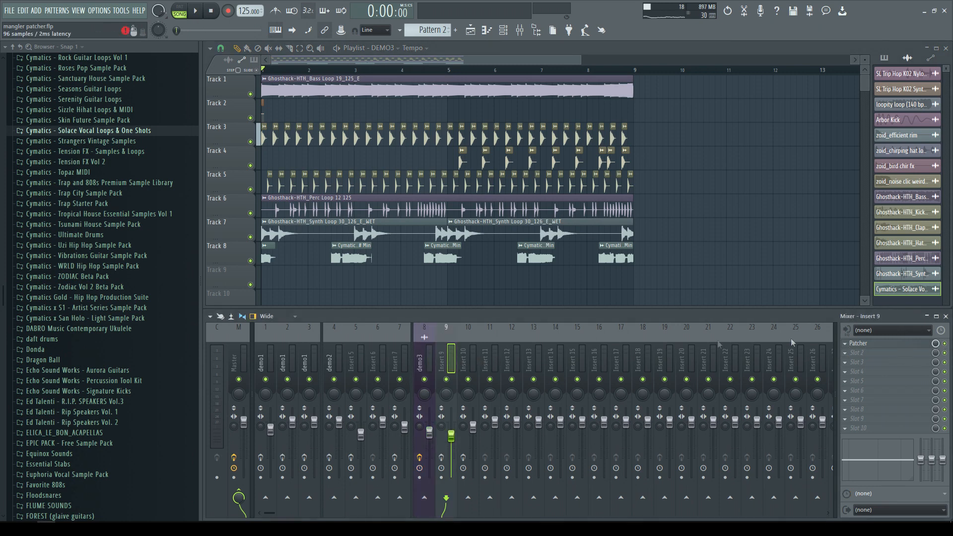
left_click(469, 358)
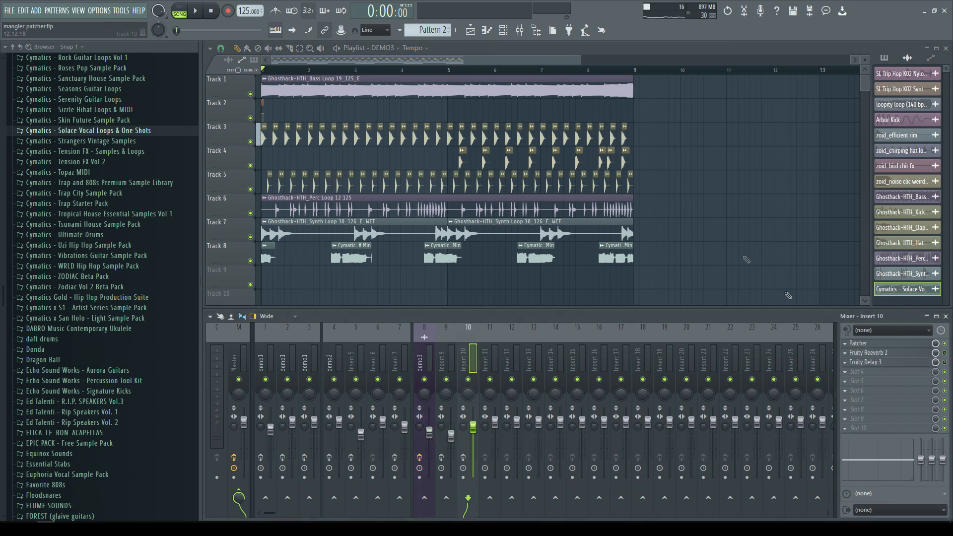
Step: Replay the loop through Insert 10's Patcher, Fruity Reverb 2 and Fruity Delay 3, then stop
left_click(194, 11)
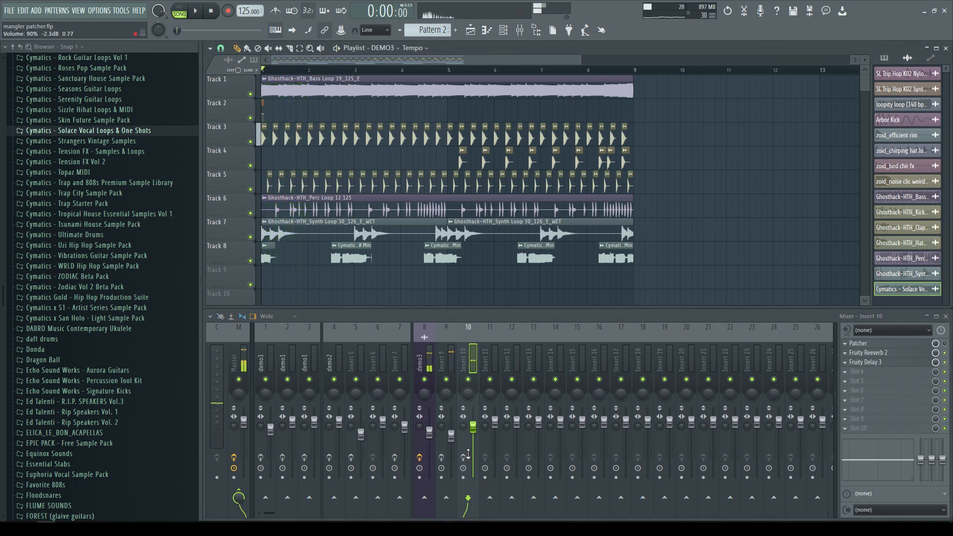
left_click(194, 11)
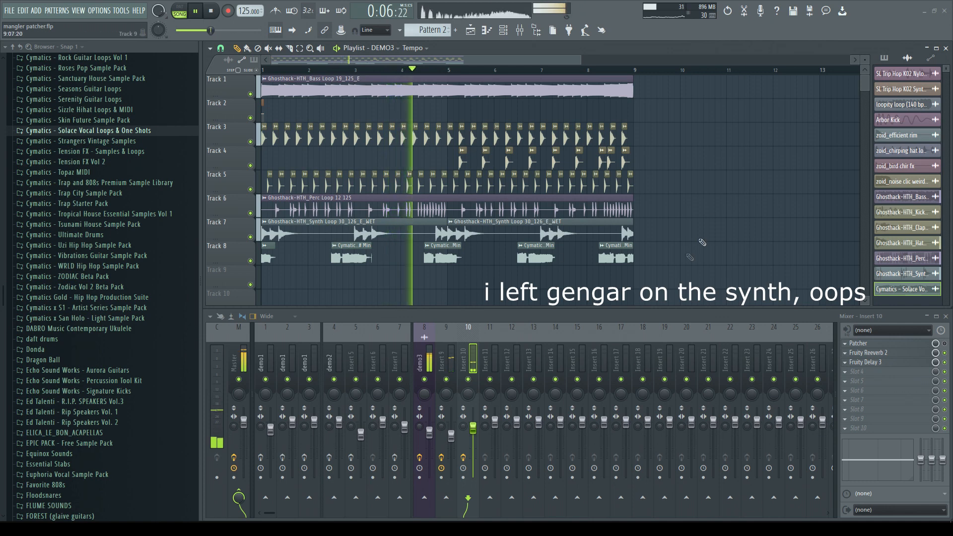
left_click(211, 10)
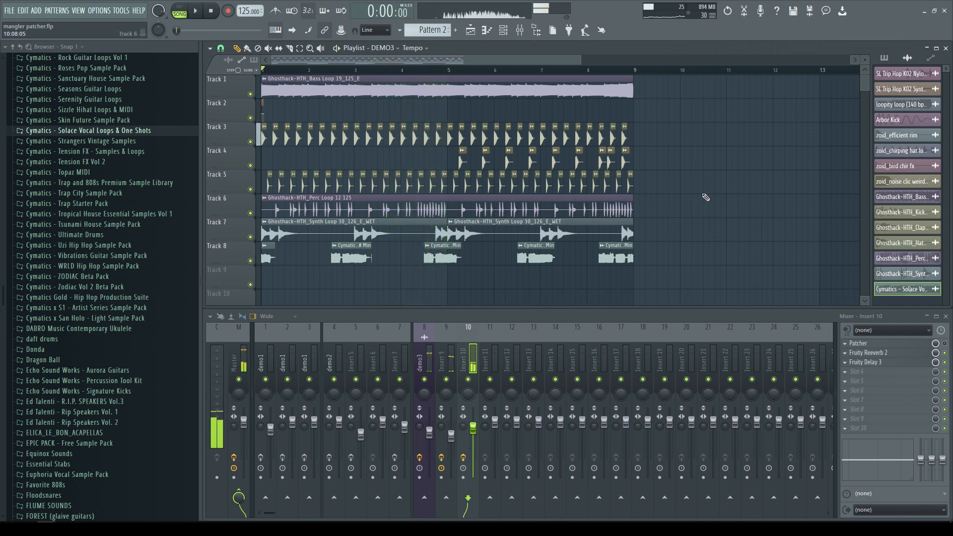
Step: Select the bass loop clip, audition demo3's Gengar Patcher, then close its window
left_click(304, 90)
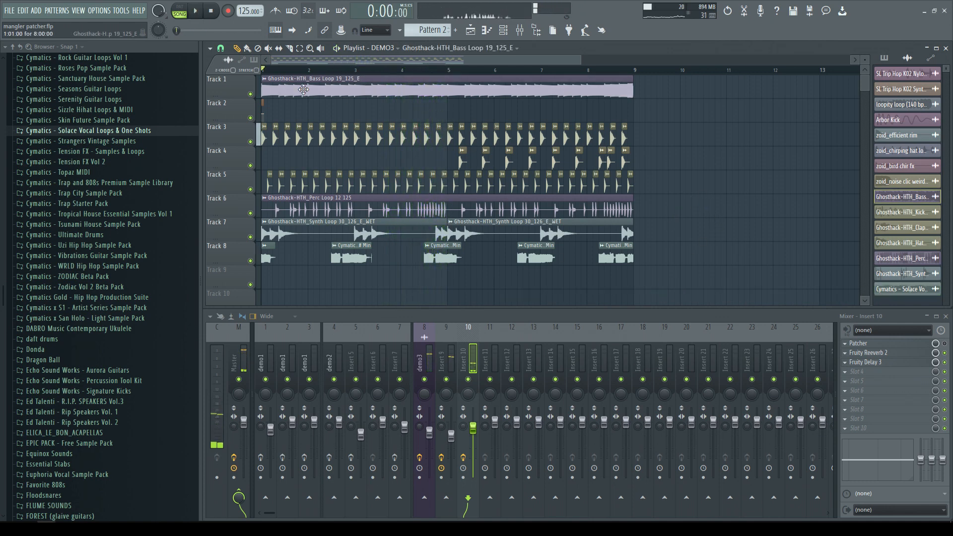
left_click(424, 349)
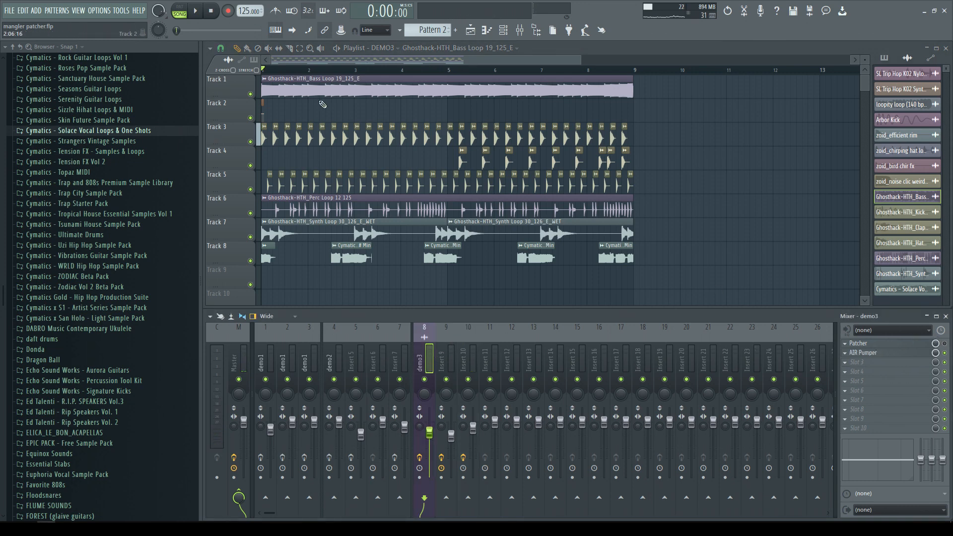
left_click(193, 11)
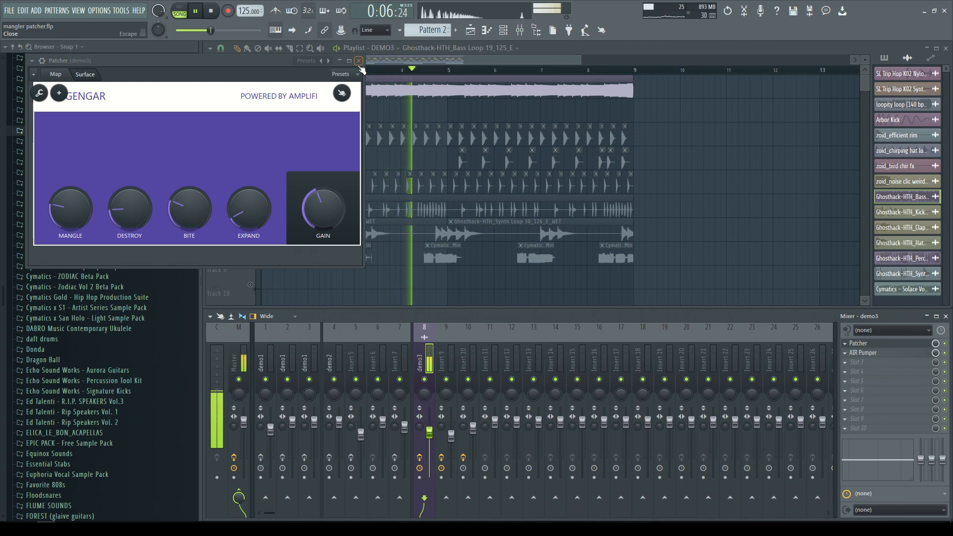
left_click(193, 11)
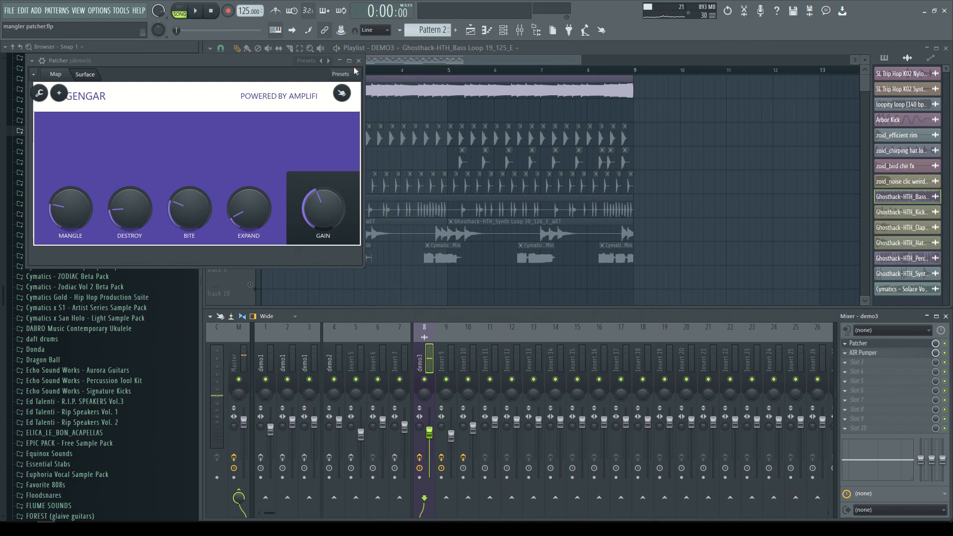
left_click(358, 60)
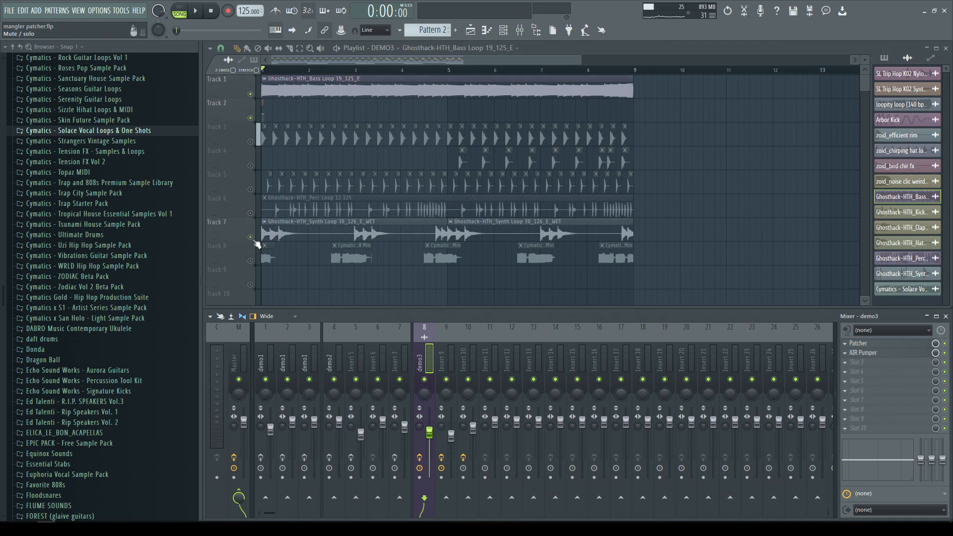
Step: Audition the isolated loop twice with the Gengar Patcher window open
left_click(194, 11)
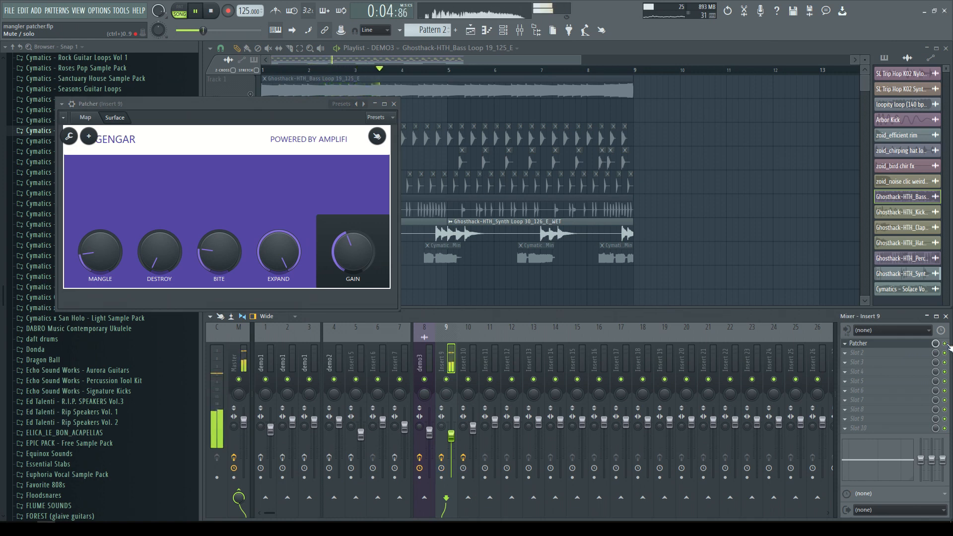
left_click(211, 11)
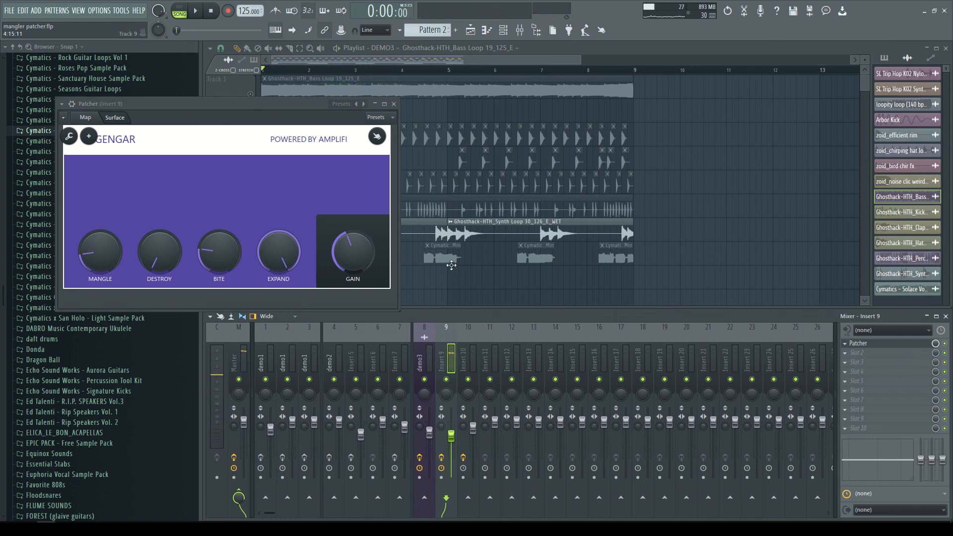
left_click(193, 10)
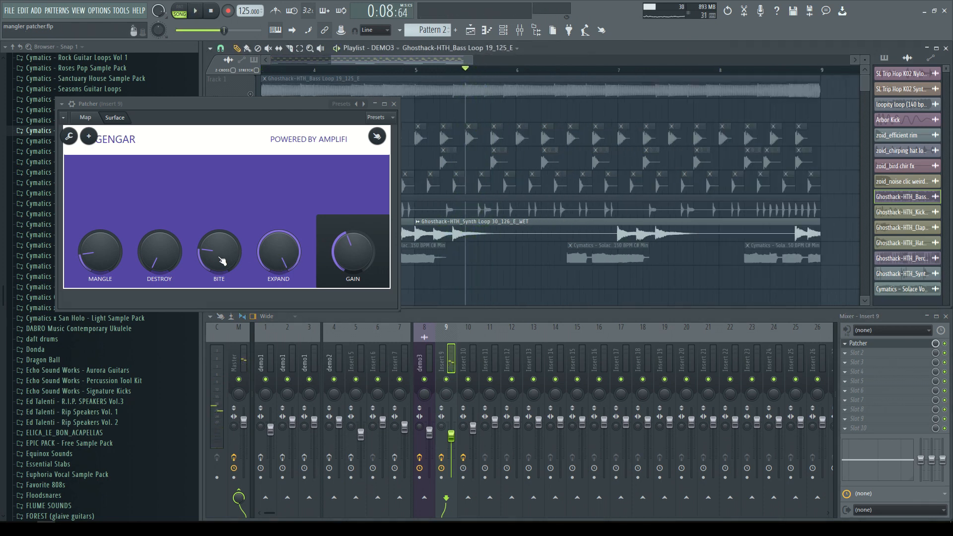
left_click(194, 10)
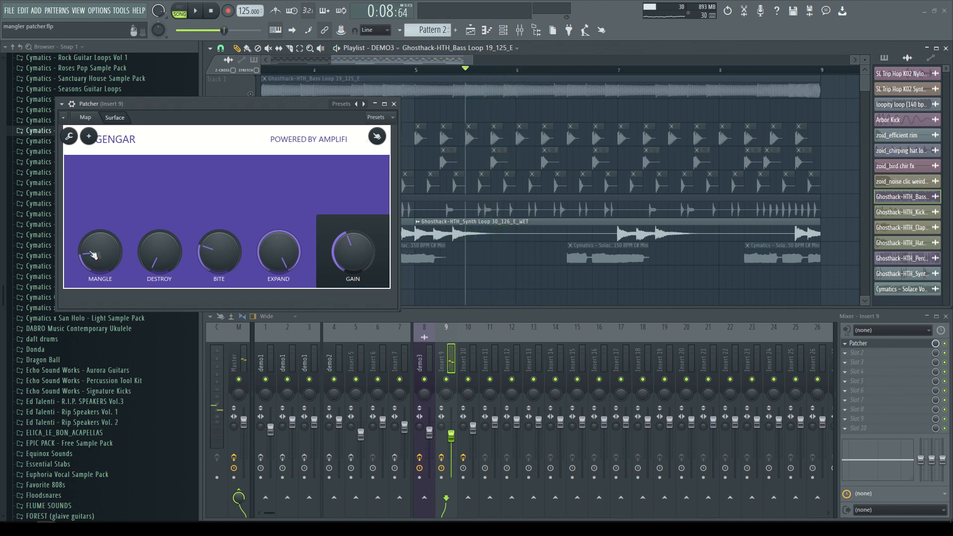
left_click(393, 103)
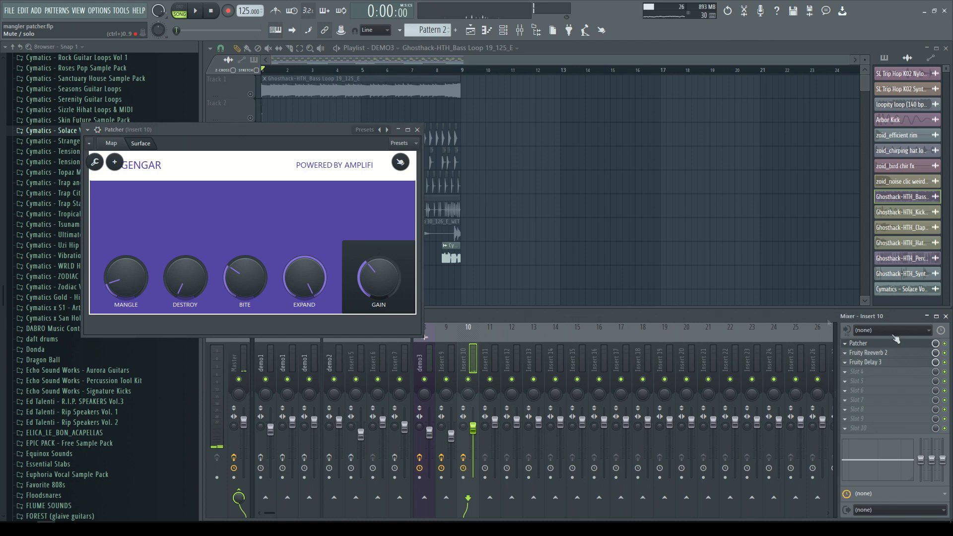
Step: Close Insert 10's Gengar window so all eight DEMO3 tracks play again
left_click(194, 10)
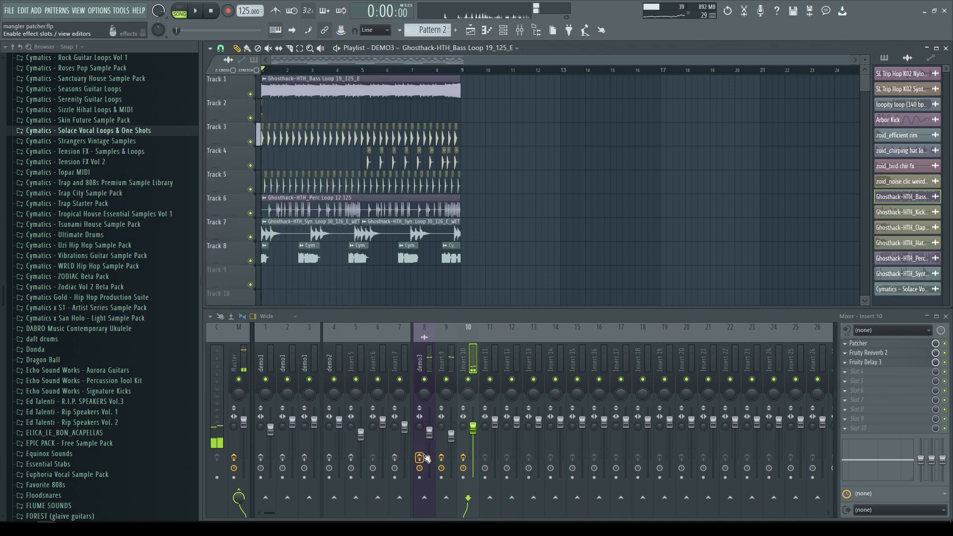
Step: Show demo3's Patcher and AIR Pumper chain and play the full arrangement twice
left_click(423, 358)
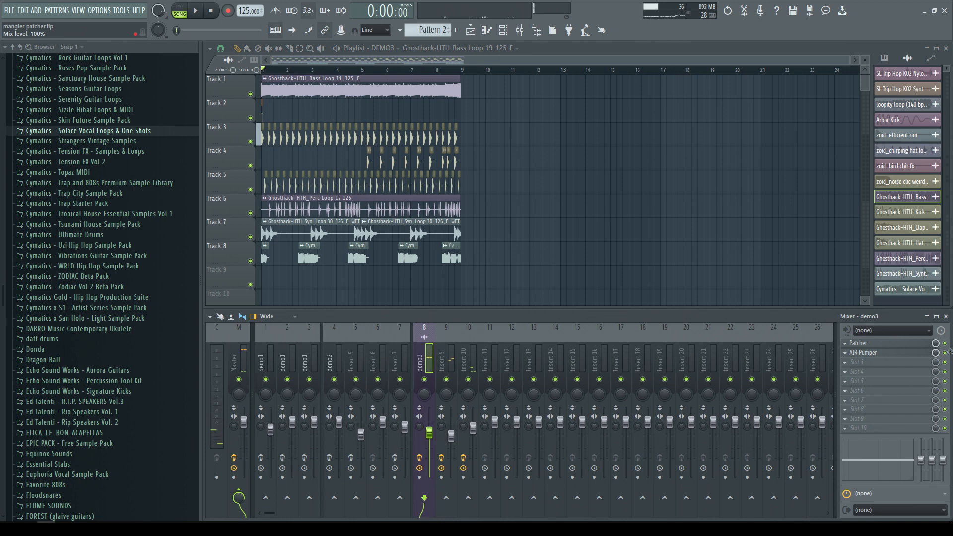
left_click(446, 362)
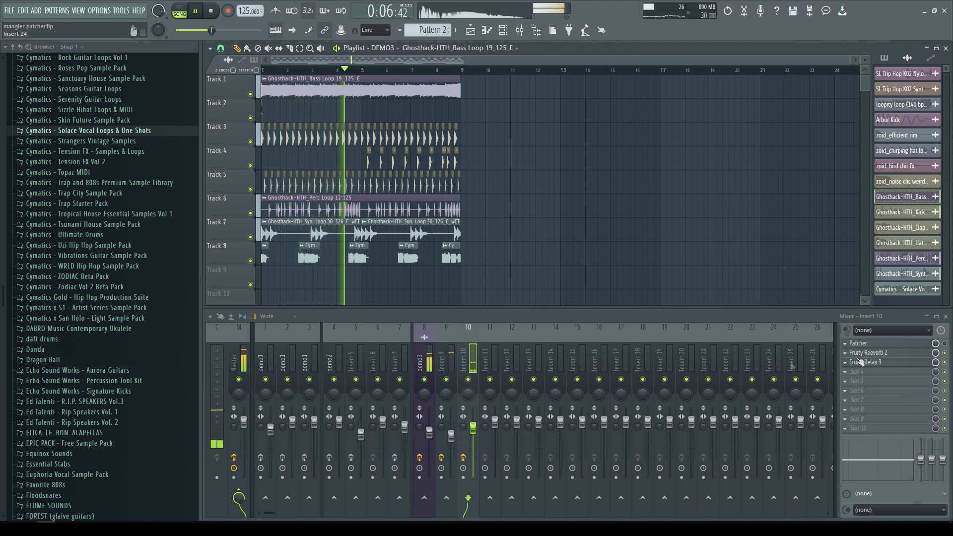
left_click(210, 10)
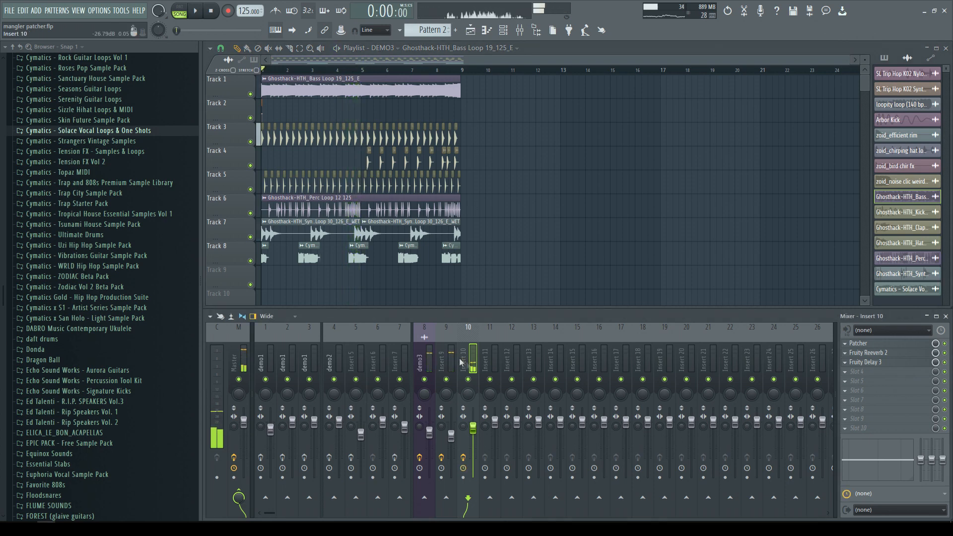
left_click(423, 358)
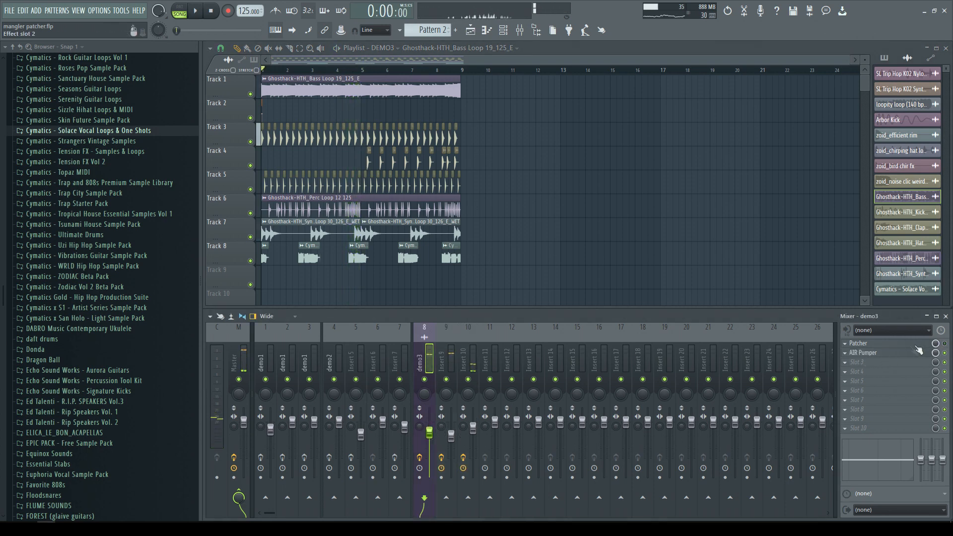
left_click(194, 11)
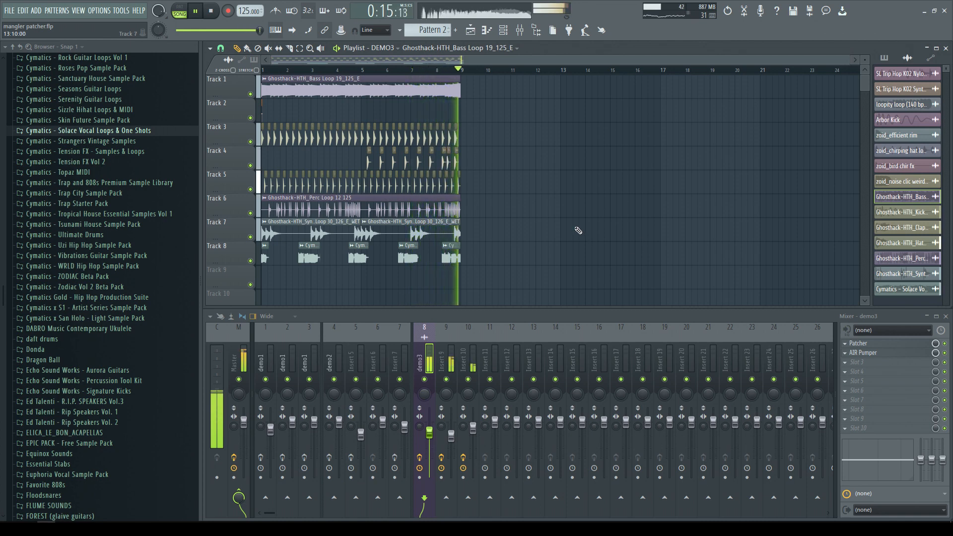
left_click(211, 10)
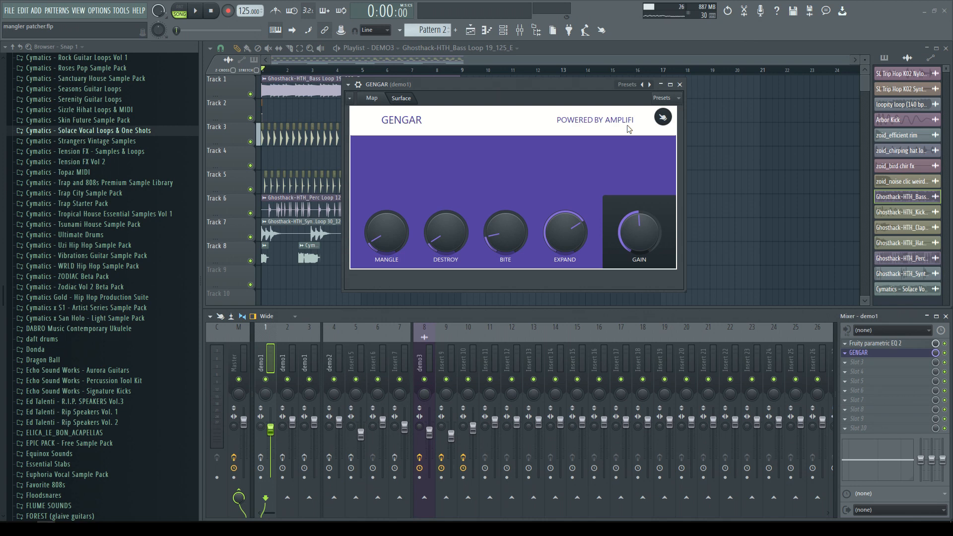
mouse_move(489, 200)
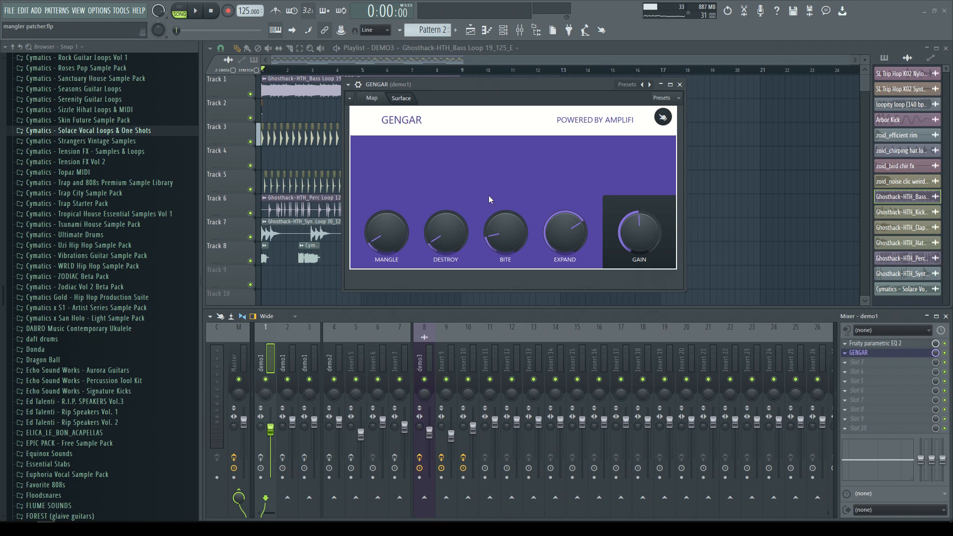